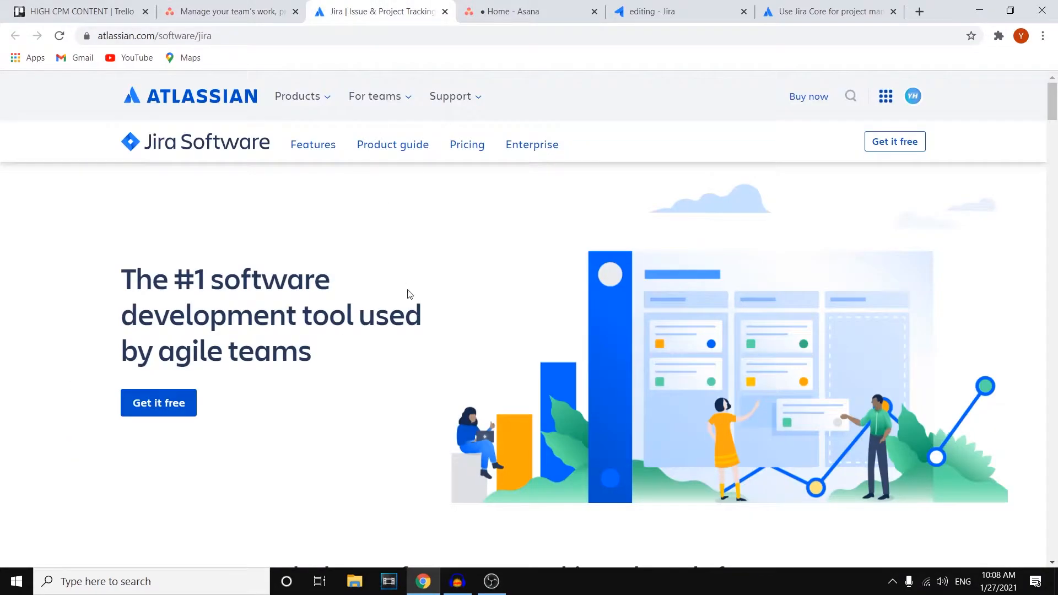
pyautogui.moveTo(426, 313)
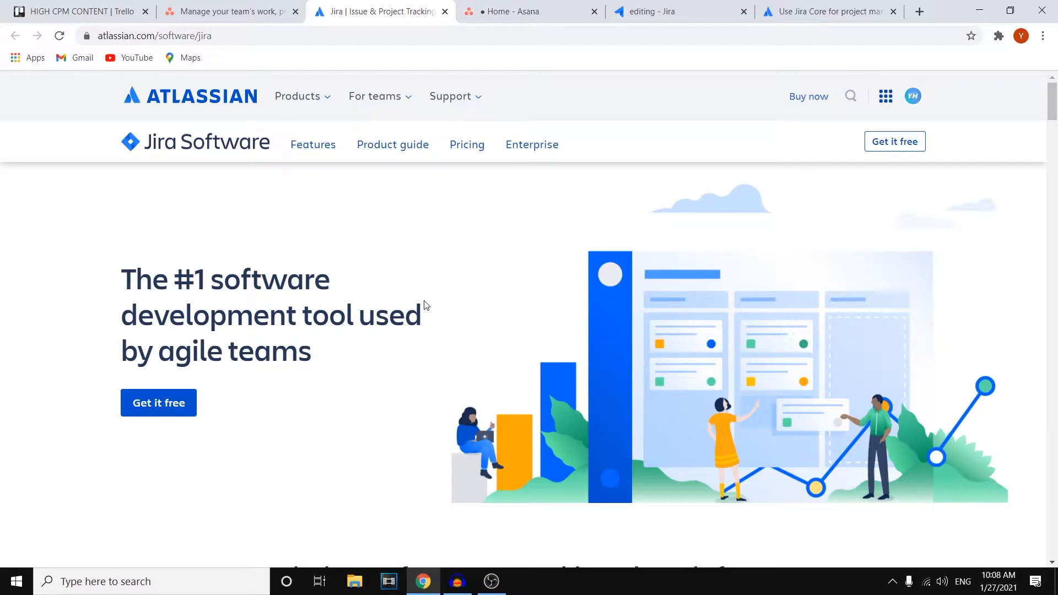
# Step: Visit Jira's pricing page, the Jira Core guide and the editing project's board, then Asana's homepage
pyautogui.click(468, 144)
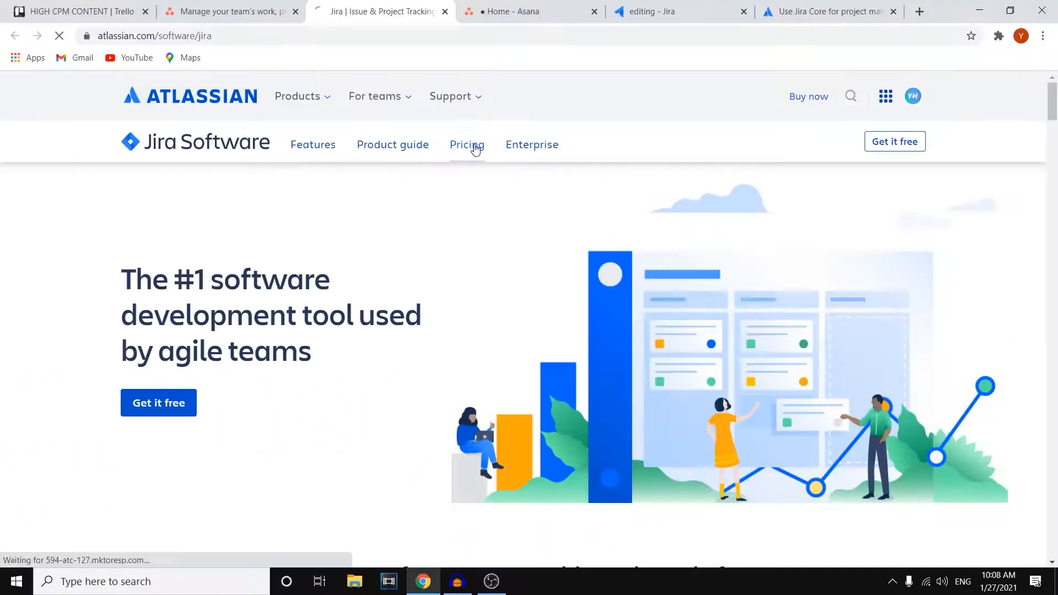
pyautogui.click(827, 12)
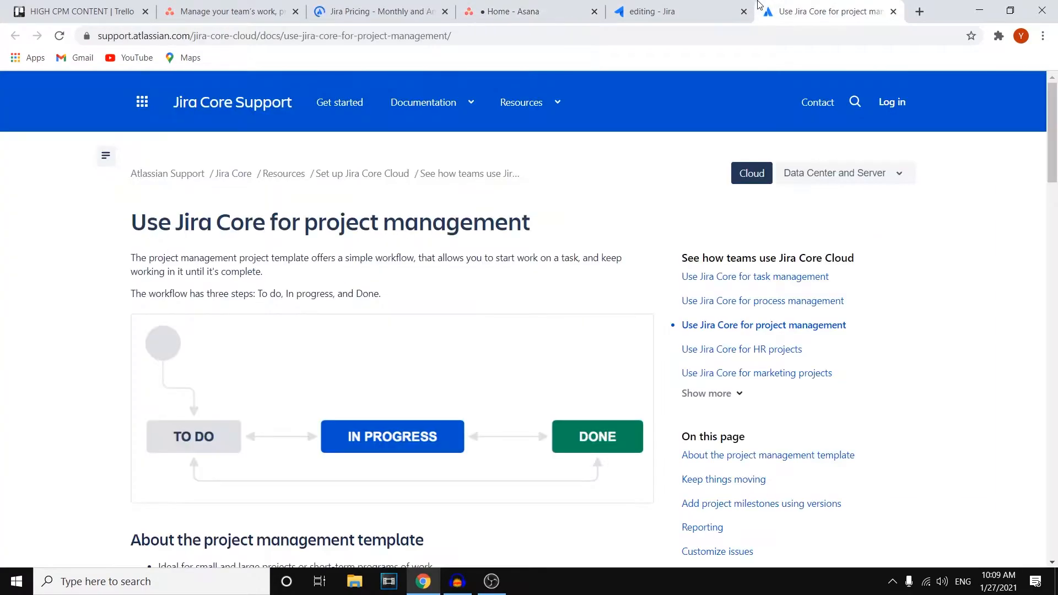
pyautogui.click(662, 11)
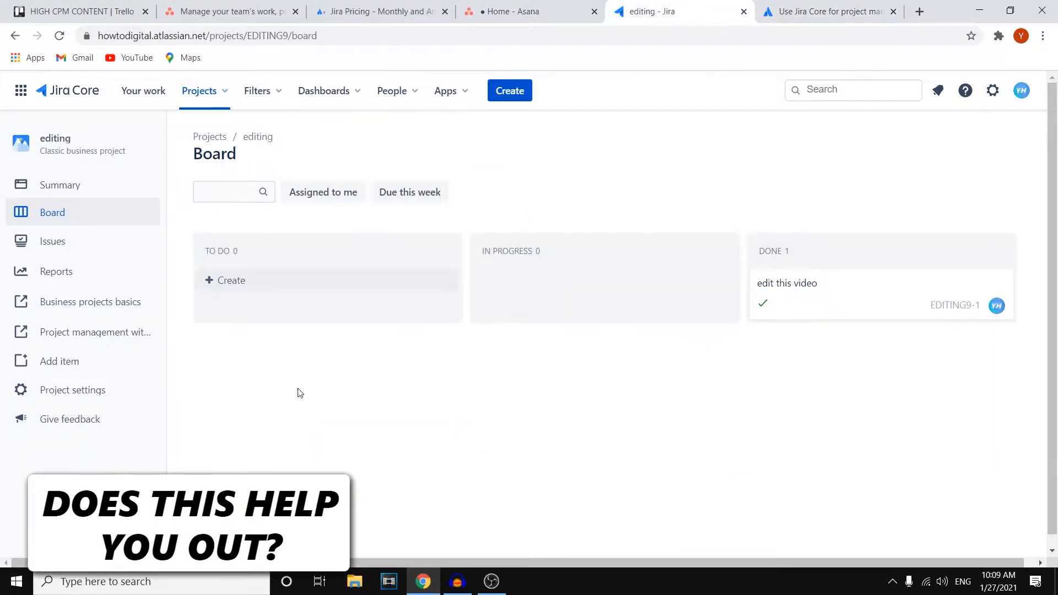
pyautogui.click(230, 11)
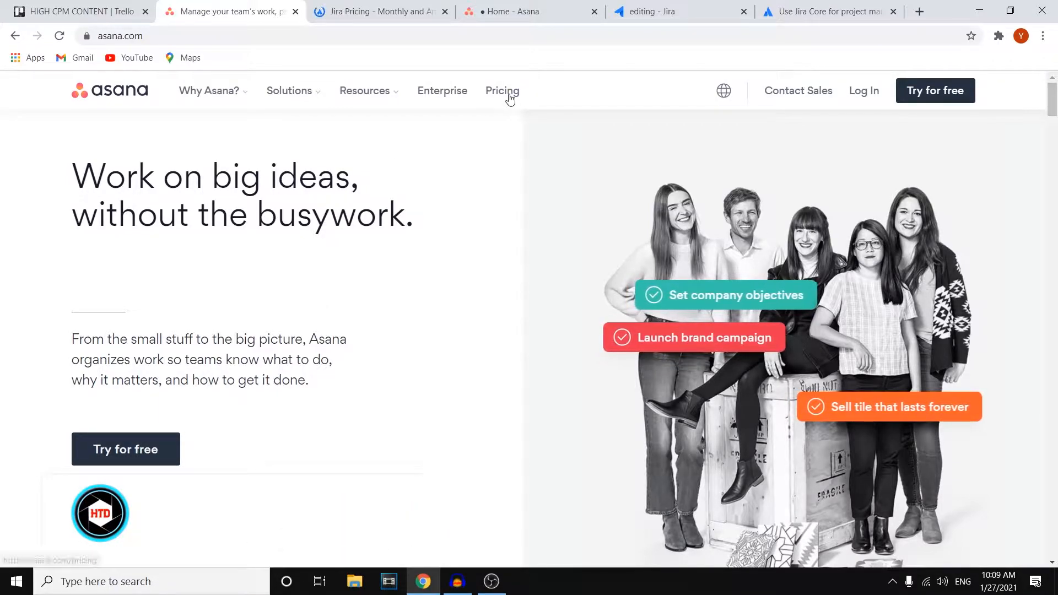
# Step: Show Asana's Basic, Premium, Business and Enterprise plans after a glance at Jira's cloud plans
pyautogui.click(502, 90)
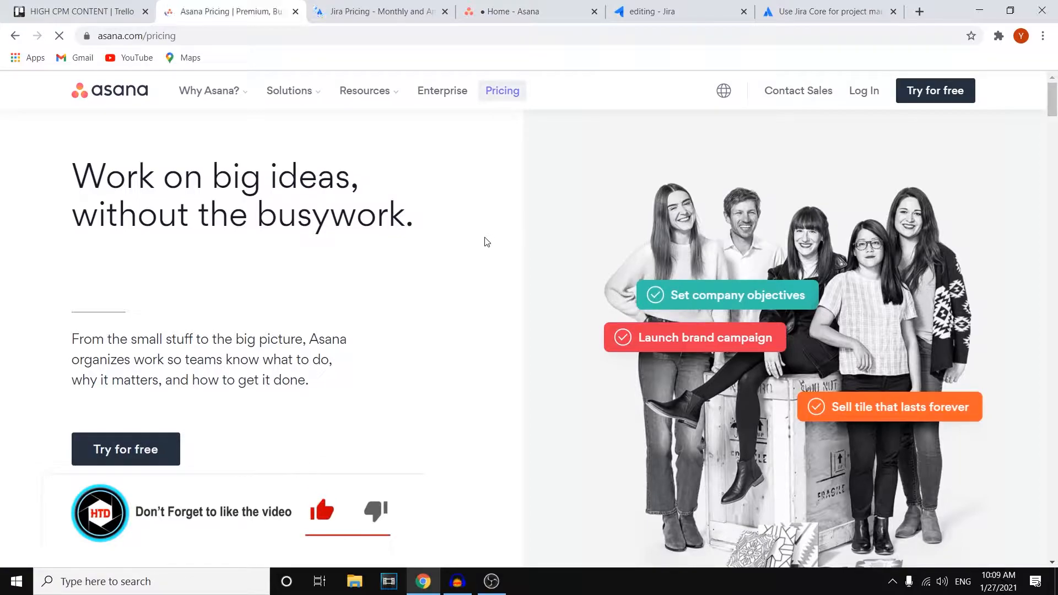
pyautogui.click(384, 11)
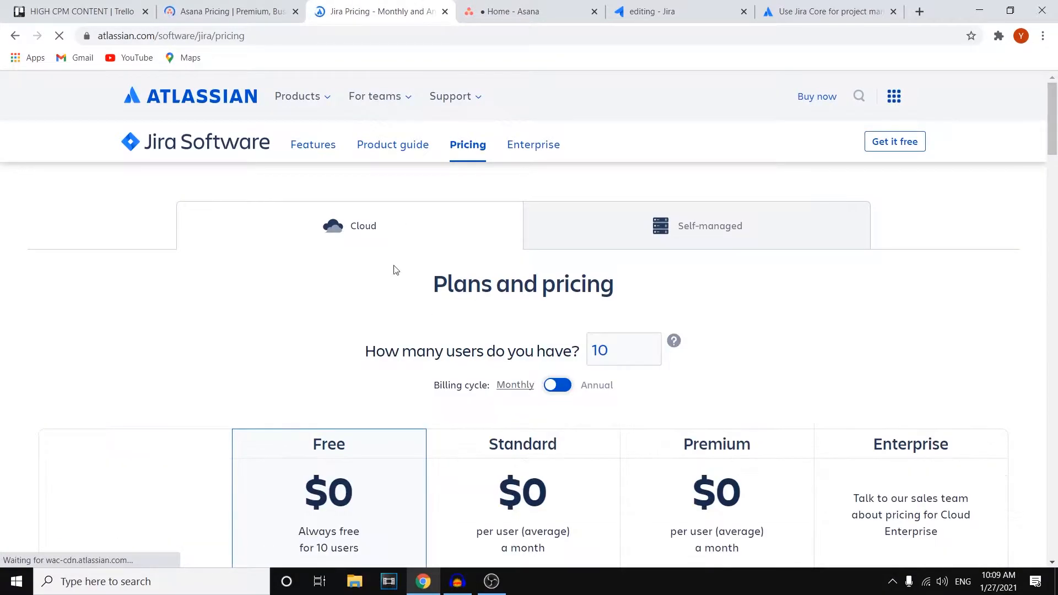
pyautogui.click(229, 11)
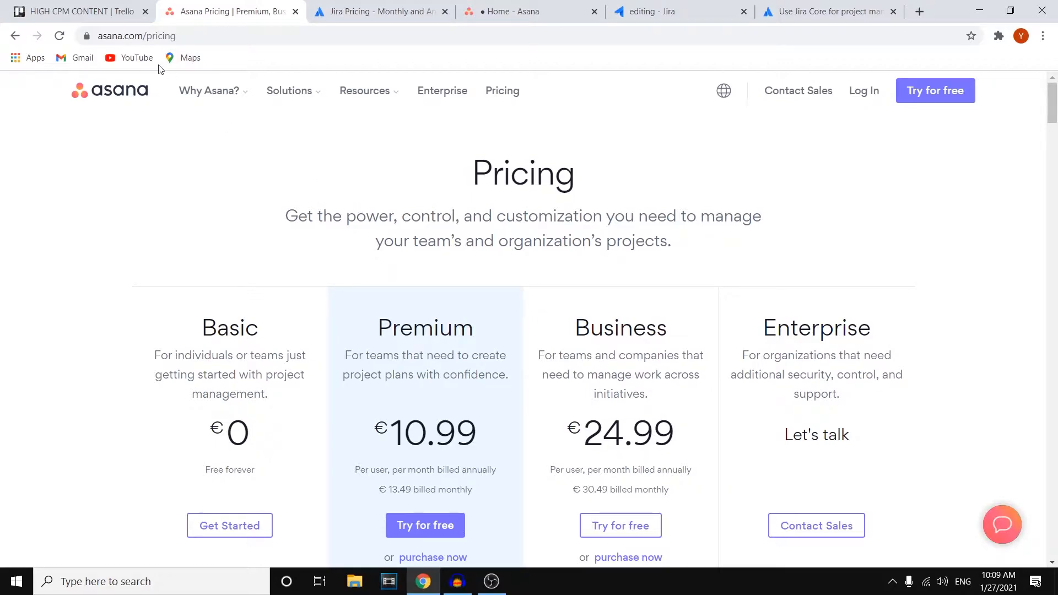
pyautogui.scroll(-3)
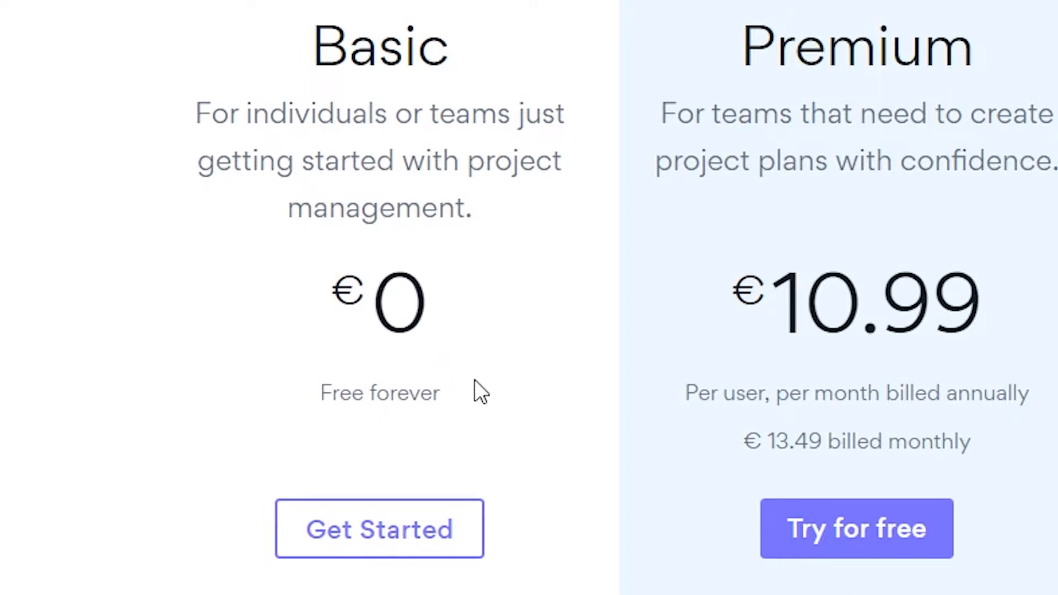
pyautogui.moveTo(379, 421)
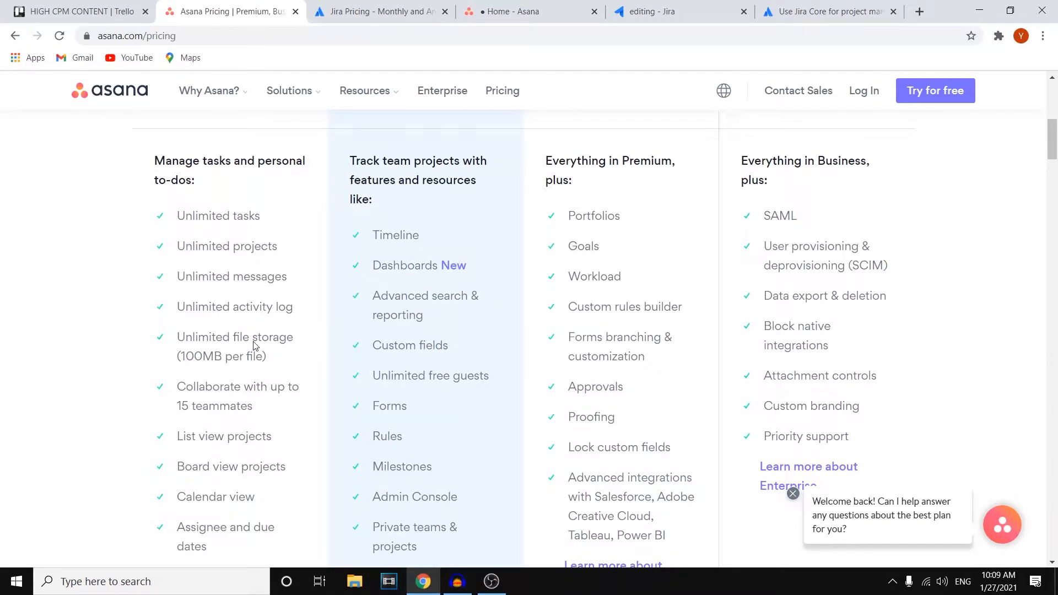
pyautogui.scroll(-3)
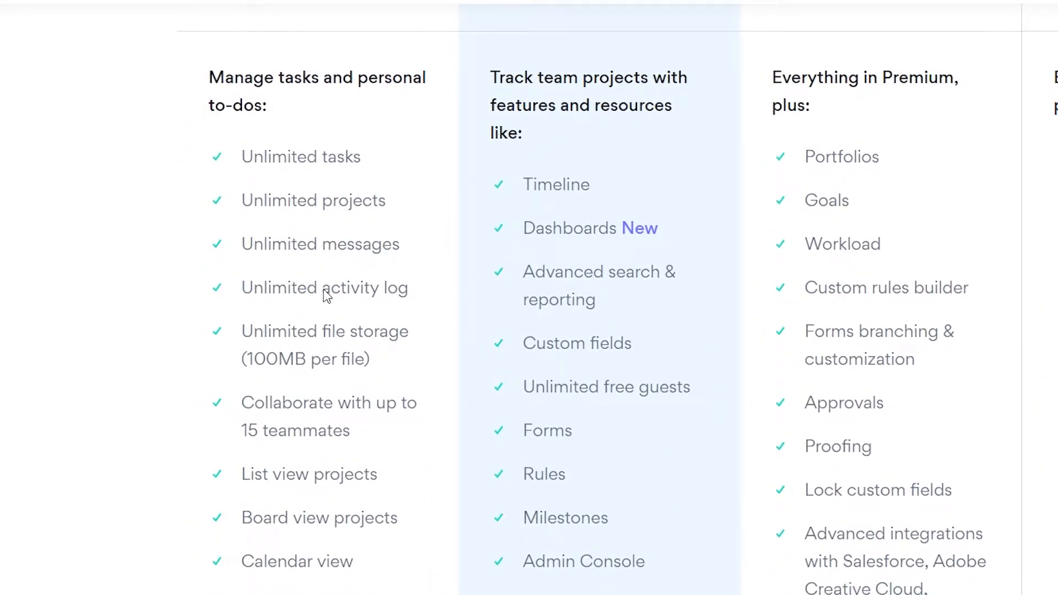
pyautogui.moveTo(327, 333)
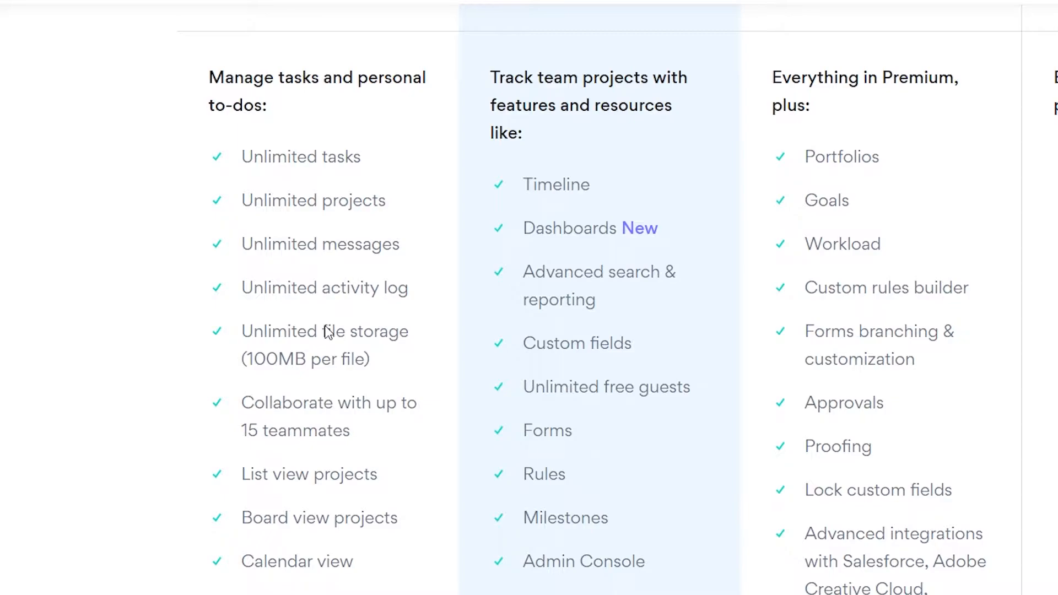
pyautogui.scroll(-3)
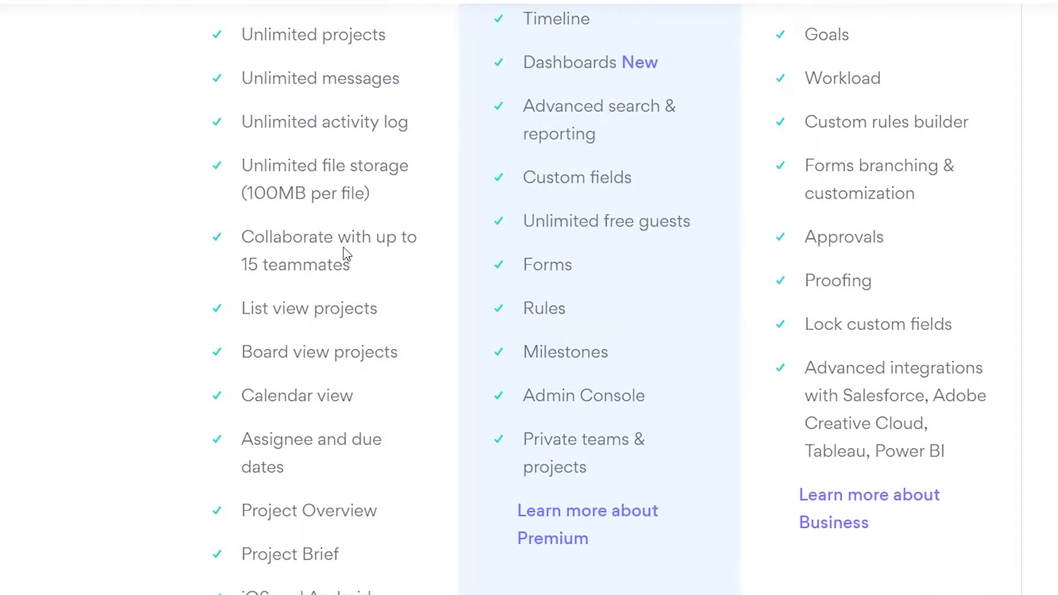
pyautogui.moveTo(345, 331)
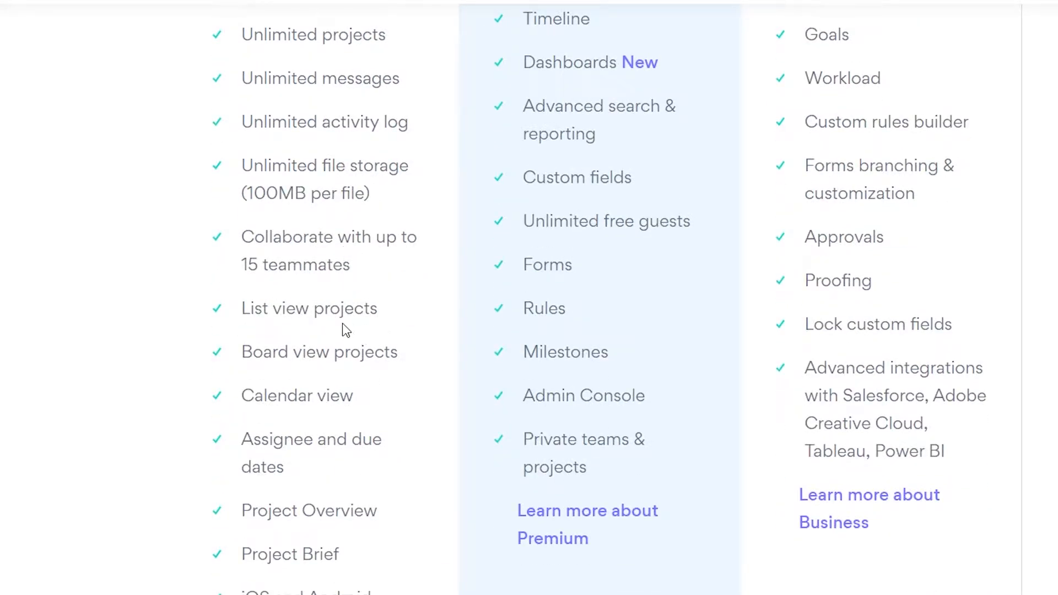
pyautogui.moveTo(351, 374)
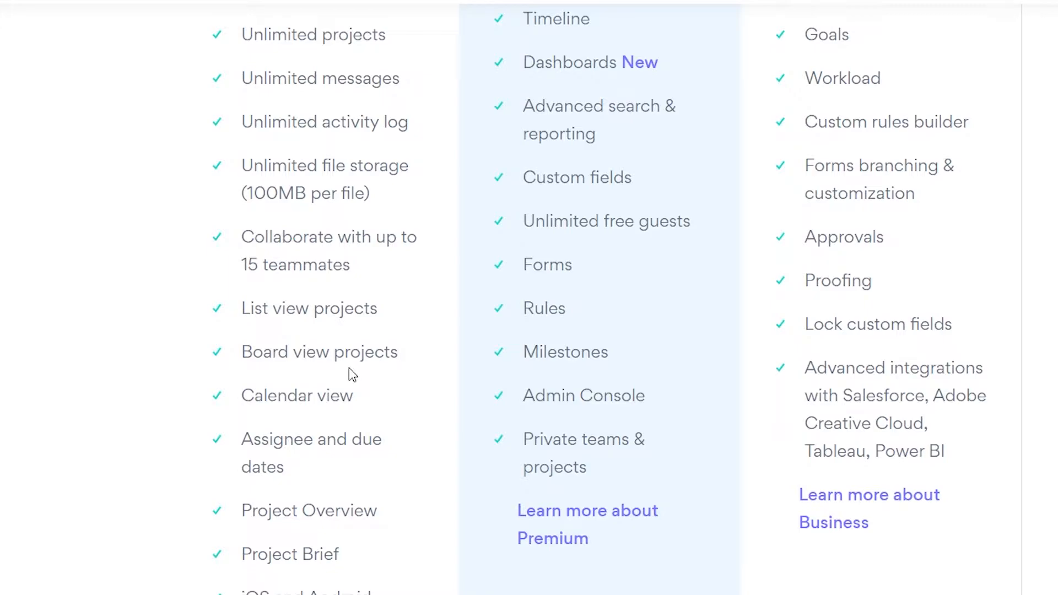
pyautogui.moveTo(315, 454)
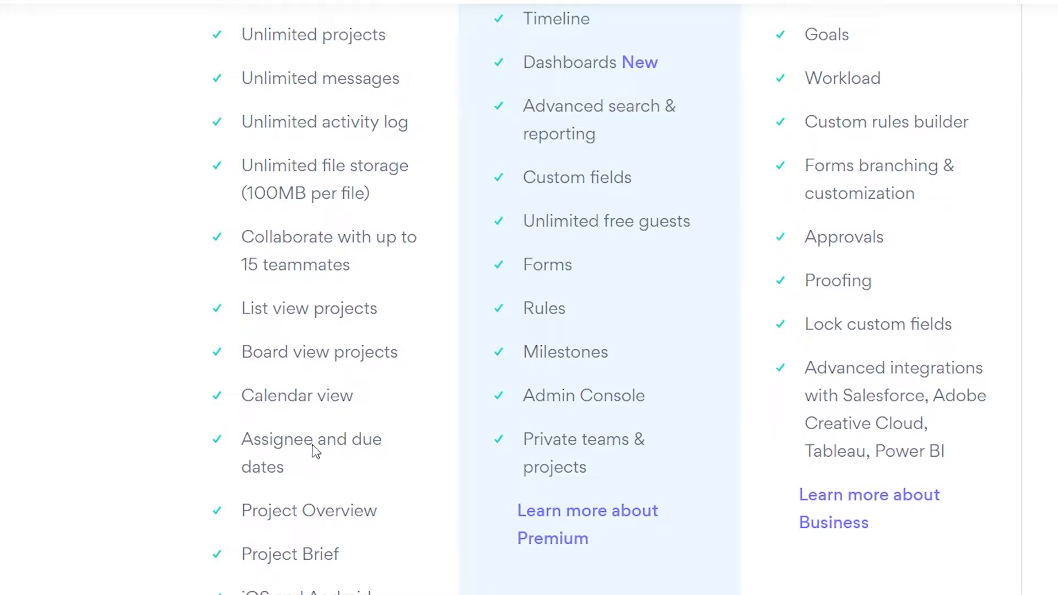
pyautogui.scroll(-3)
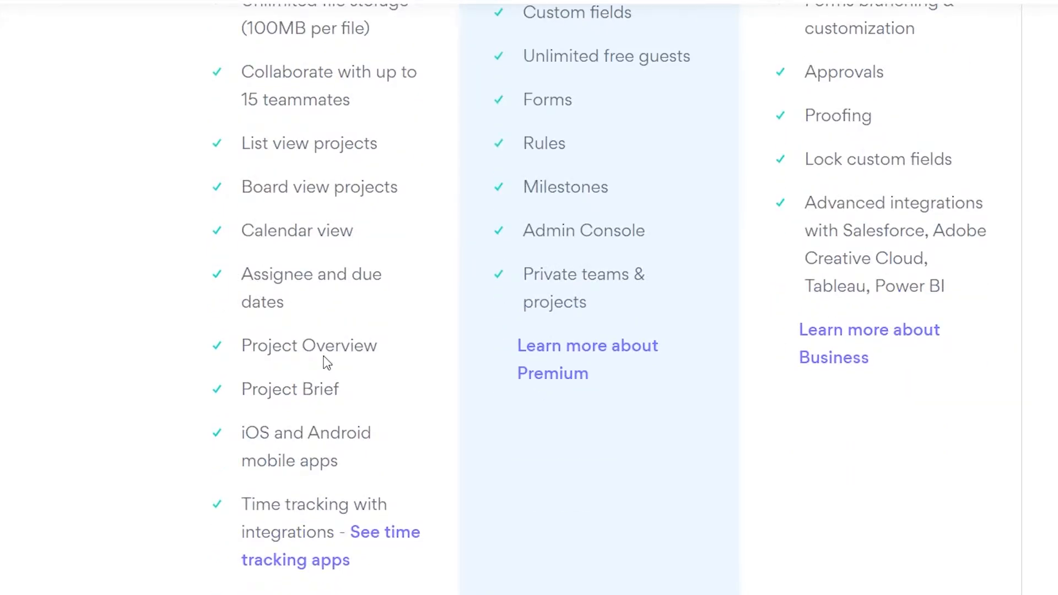
pyautogui.scroll(-3)
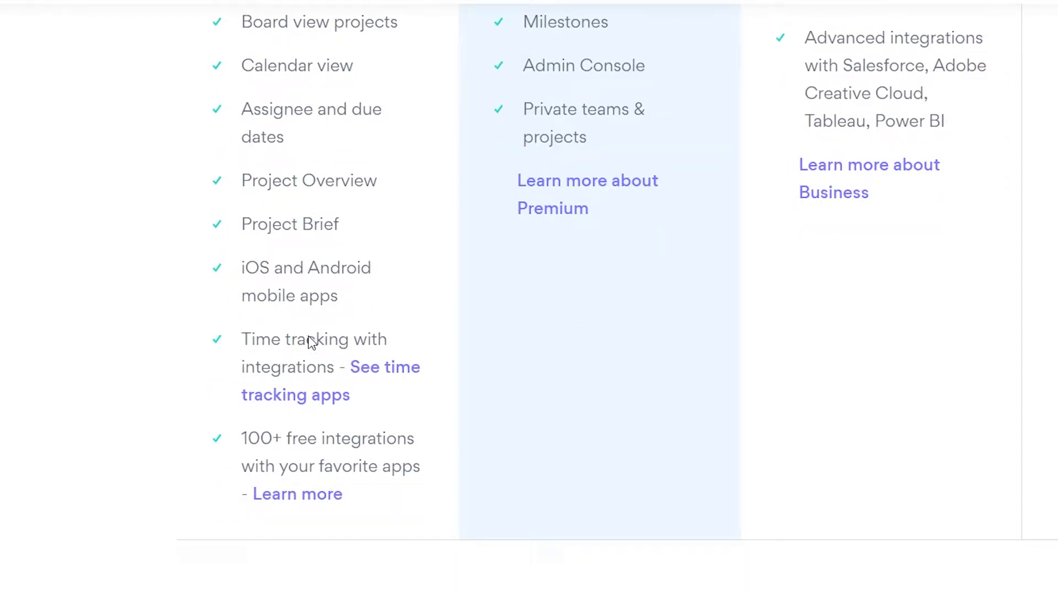
pyautogui.moveTo(347, 450)
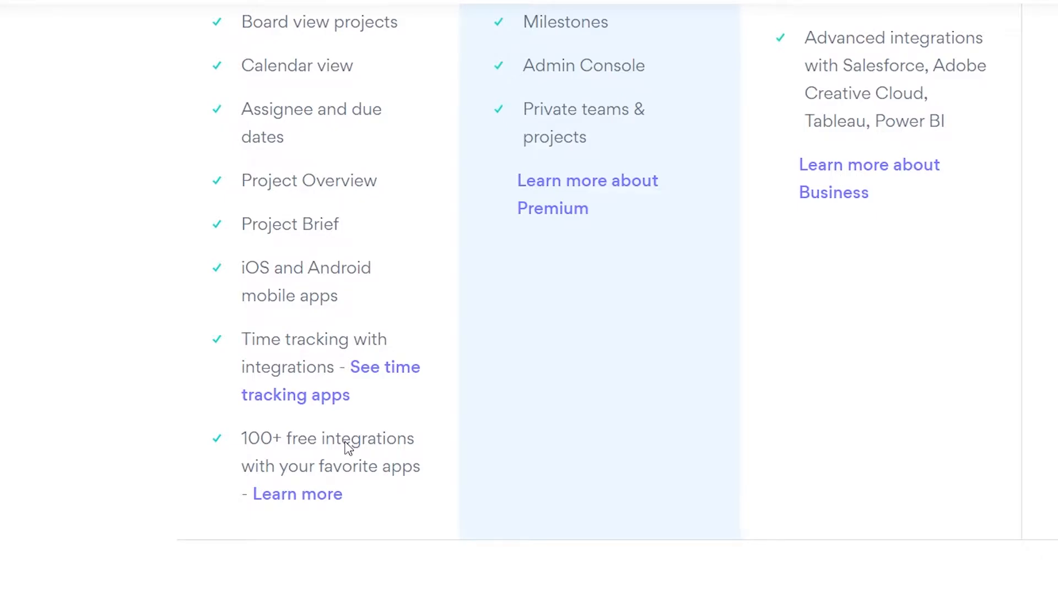
pyautogui.scroll(3)
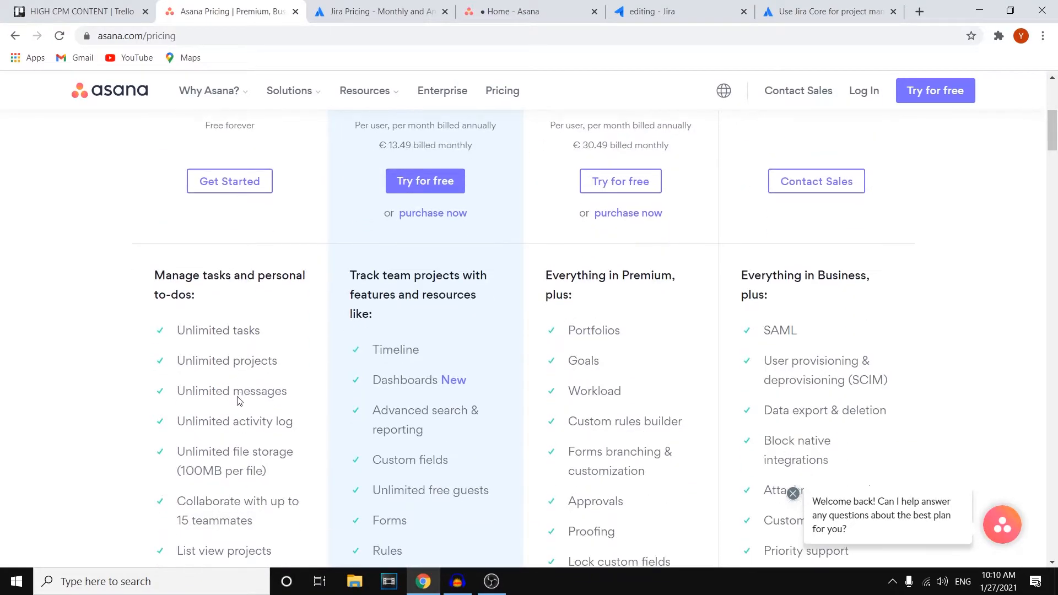
pyautogui.scroll(3)
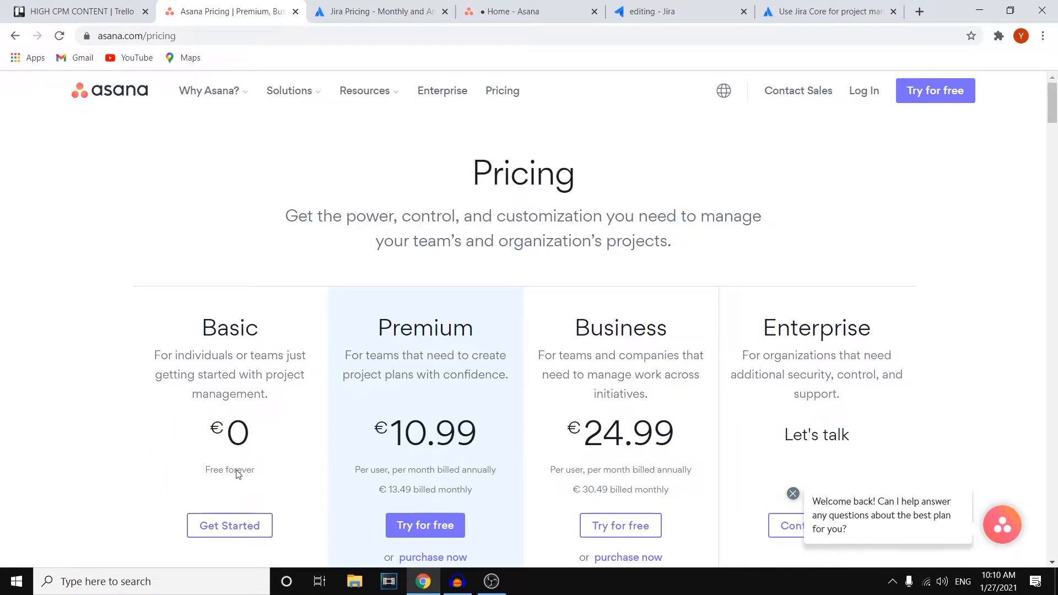
# Step: Review Jira's Free, Standard, Premium and Enterprise feature comparison table from top to bottom
pyautogui.click(377, 11)
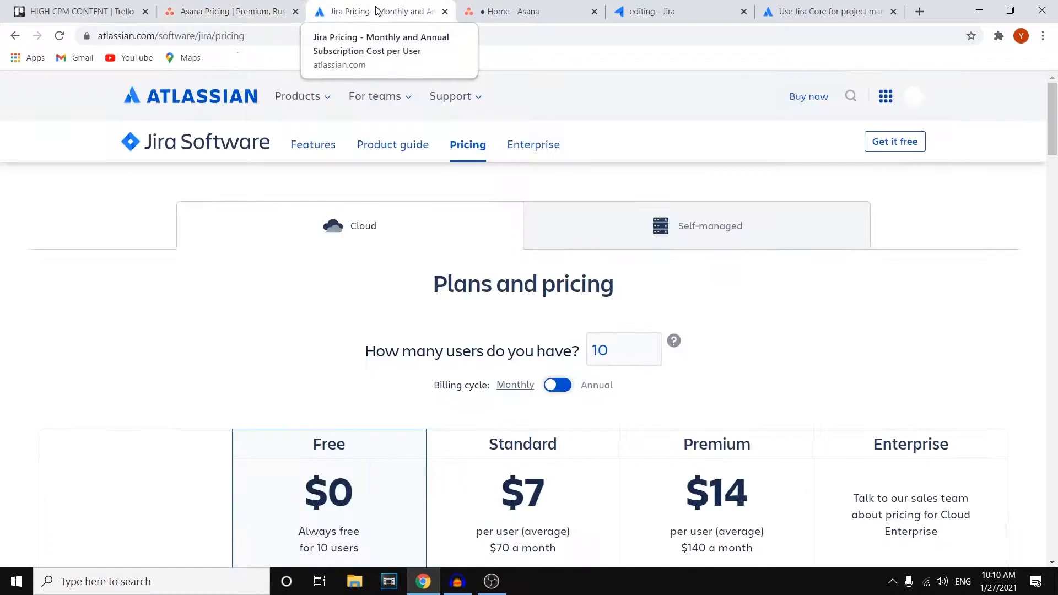
pyautogui.scroll(-3)
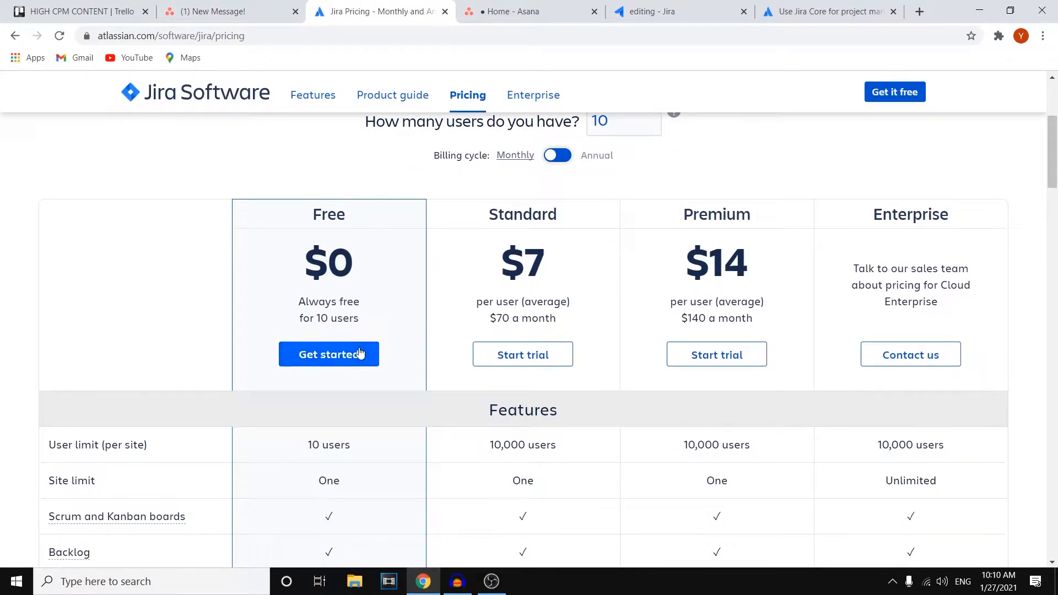
pyautogui.scroll(3)
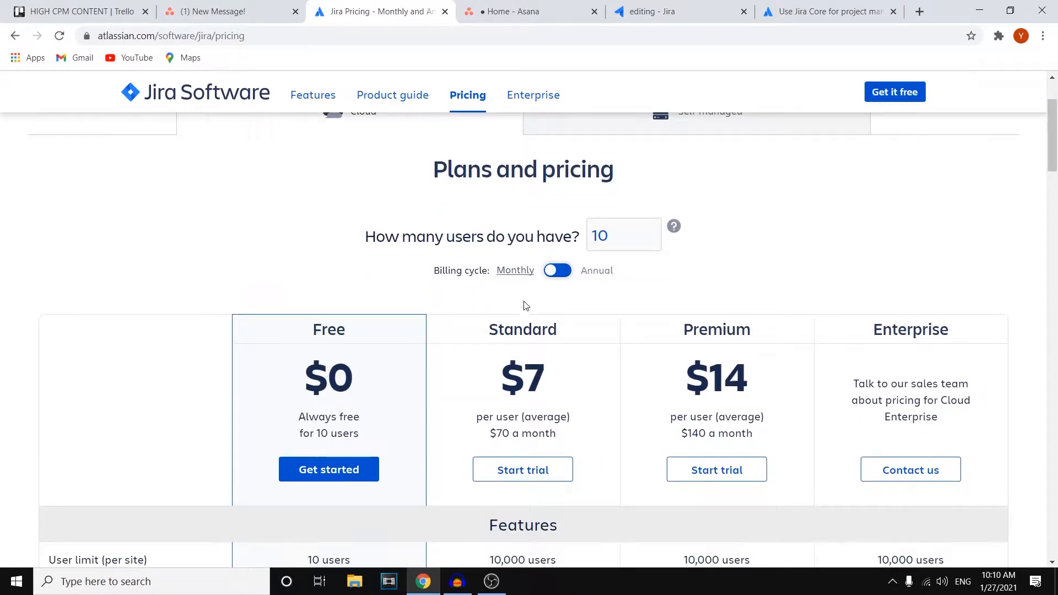
pyautogui.moveTo(452, 332)
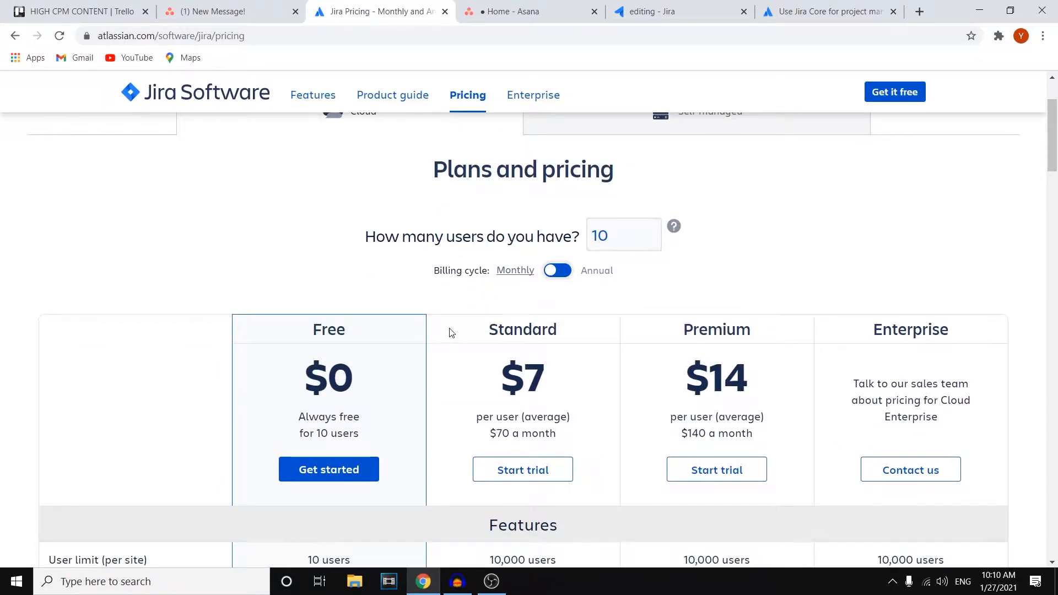
pyautogui.scroll(-3)
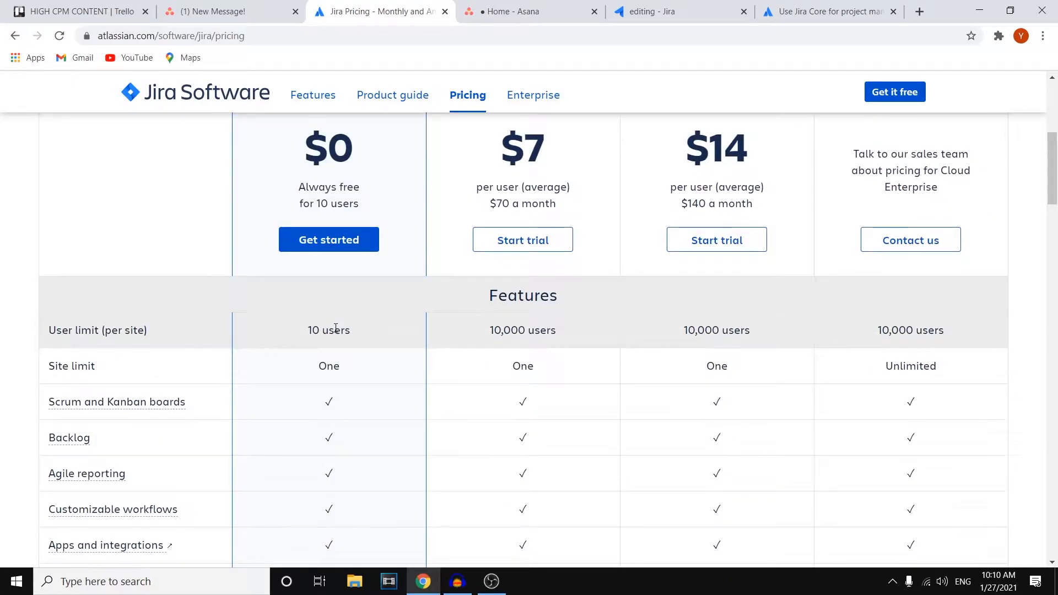
pyautogui.moveTo(333, 321)
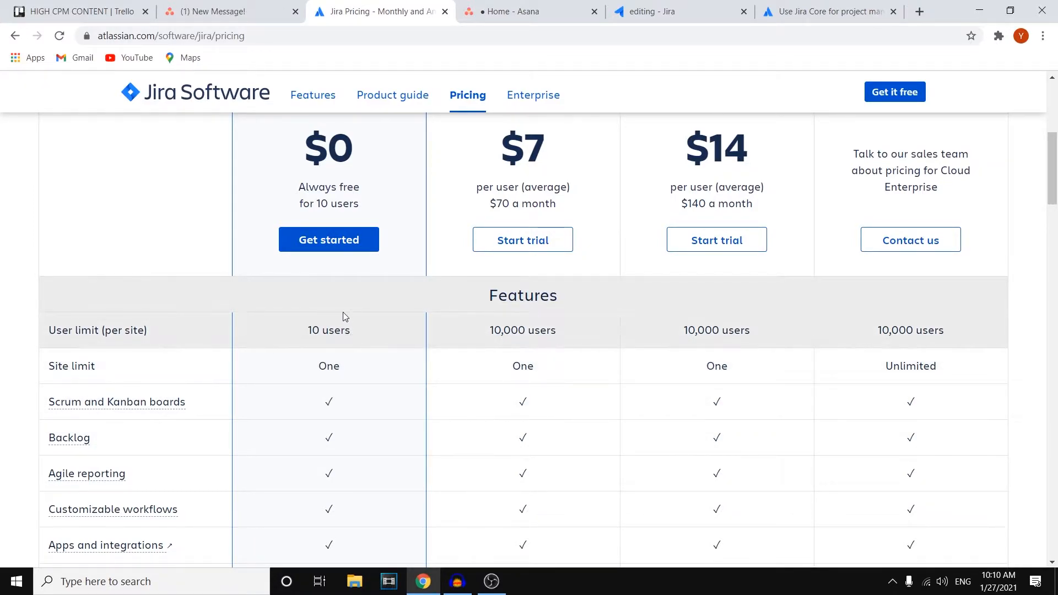
pyautogui.scroll(-3)
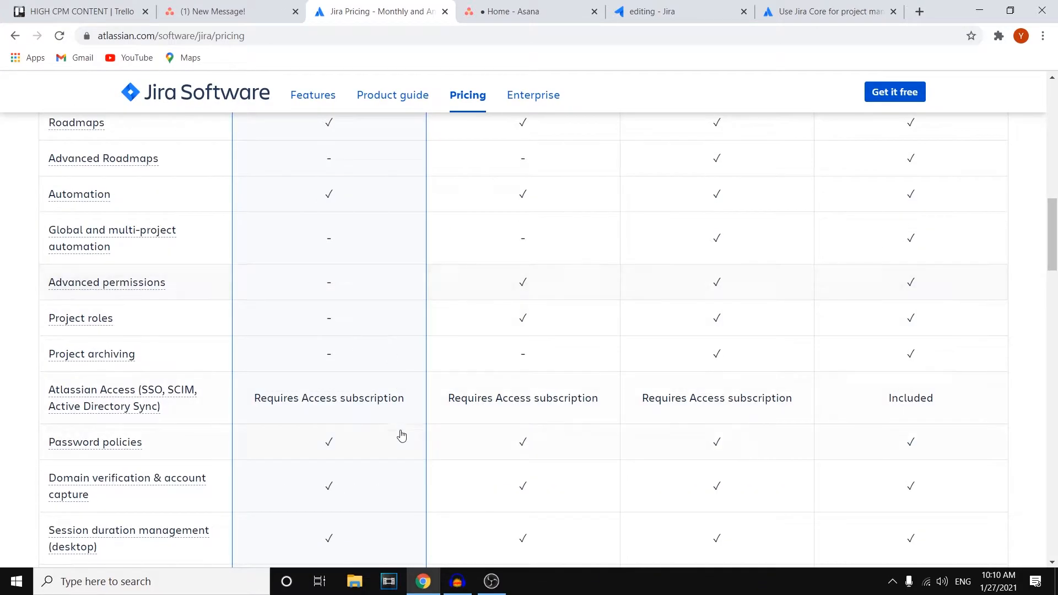
pyautogui.scroll(-3)
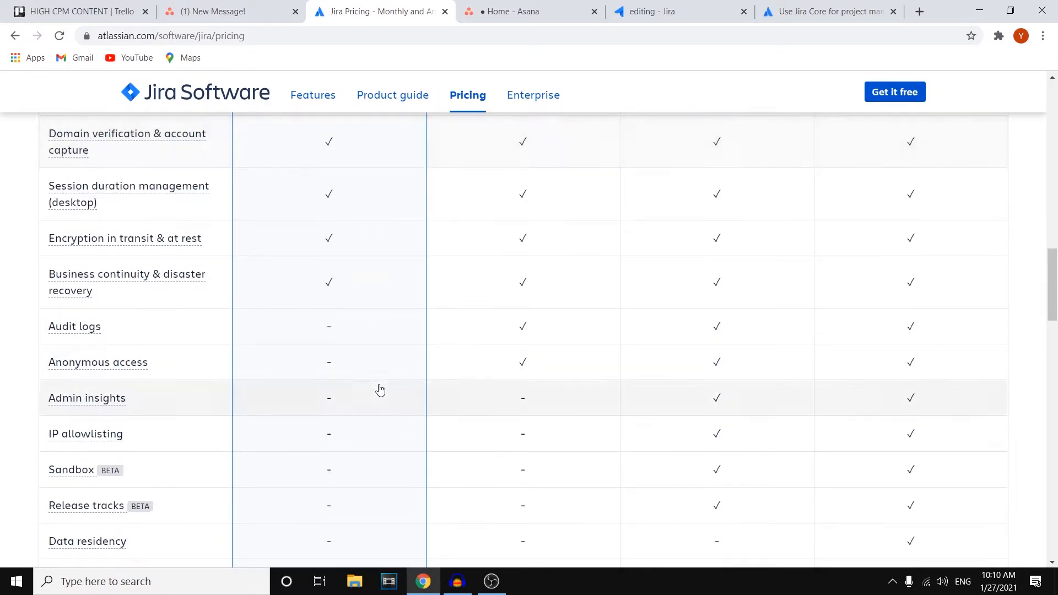
pyautogui.scroll(-3)
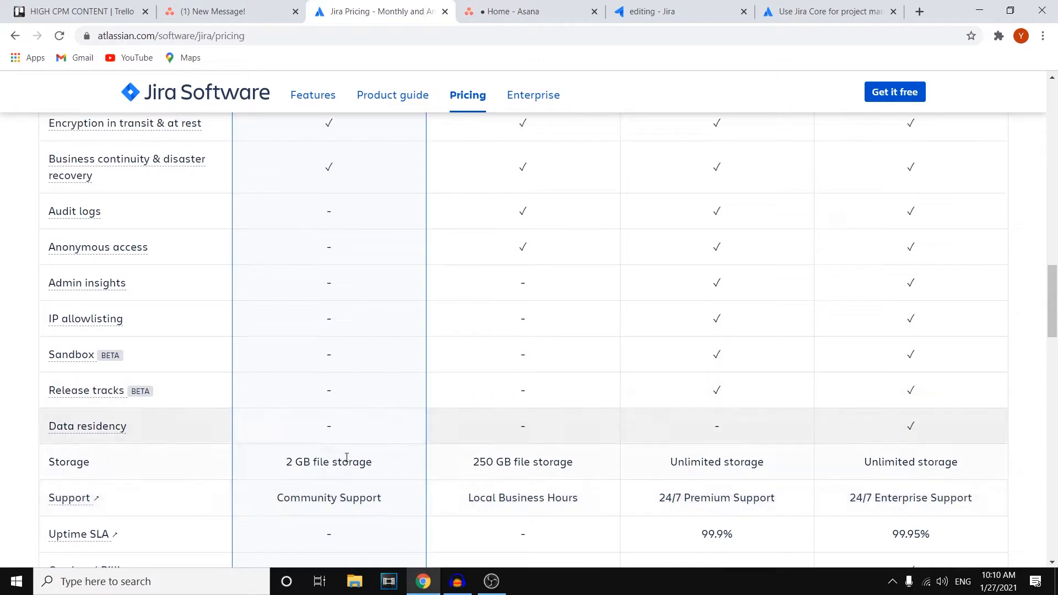
pyautogui.moveTo(419, 316)
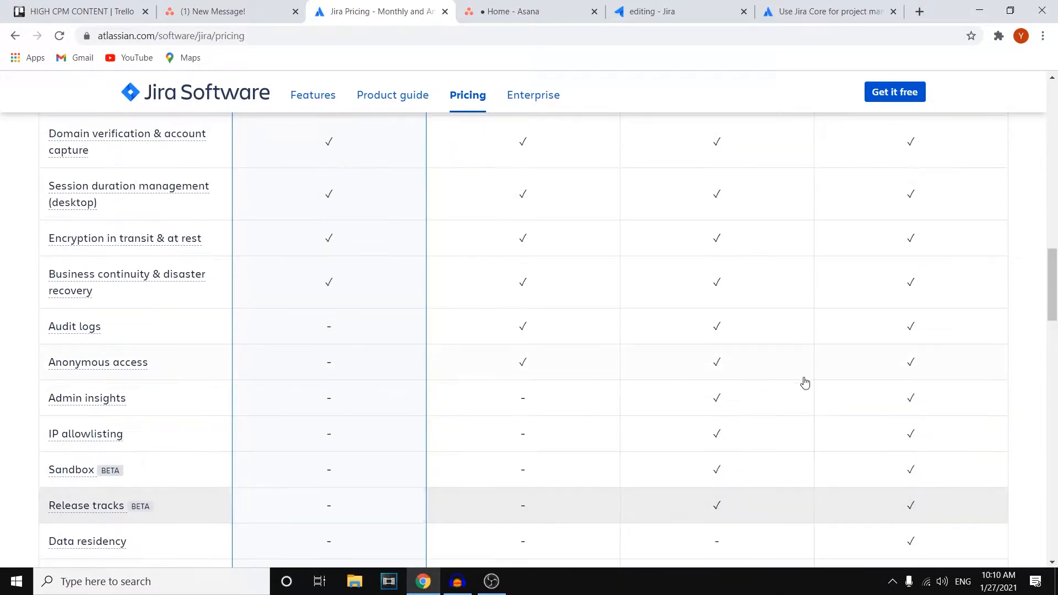
# Step: Read the Automation feature description in the Jira plans comparison
pyautogui.scroll(3)
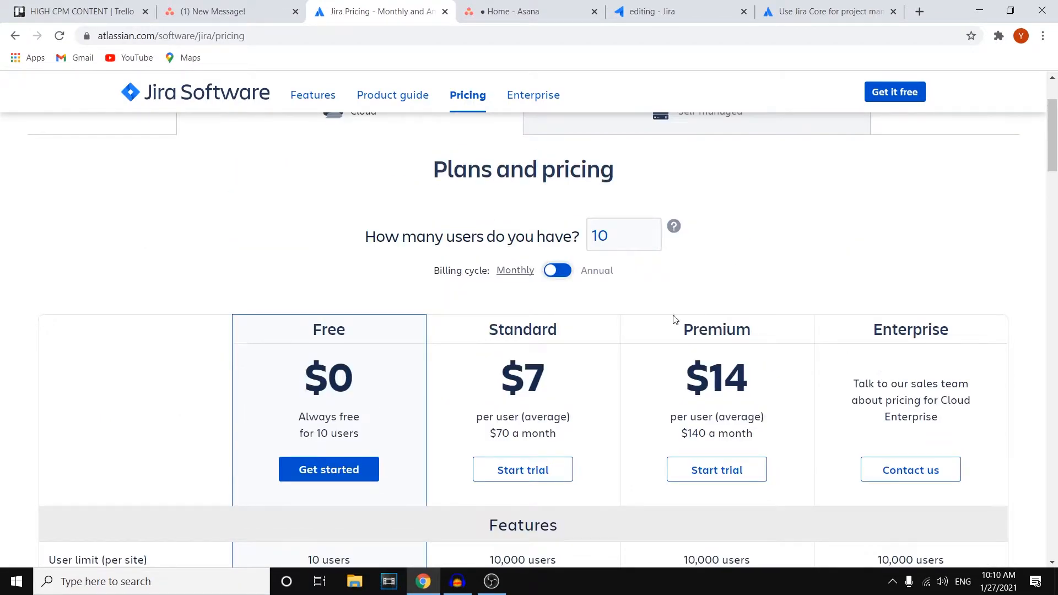
pyautogui.scroll(-3)
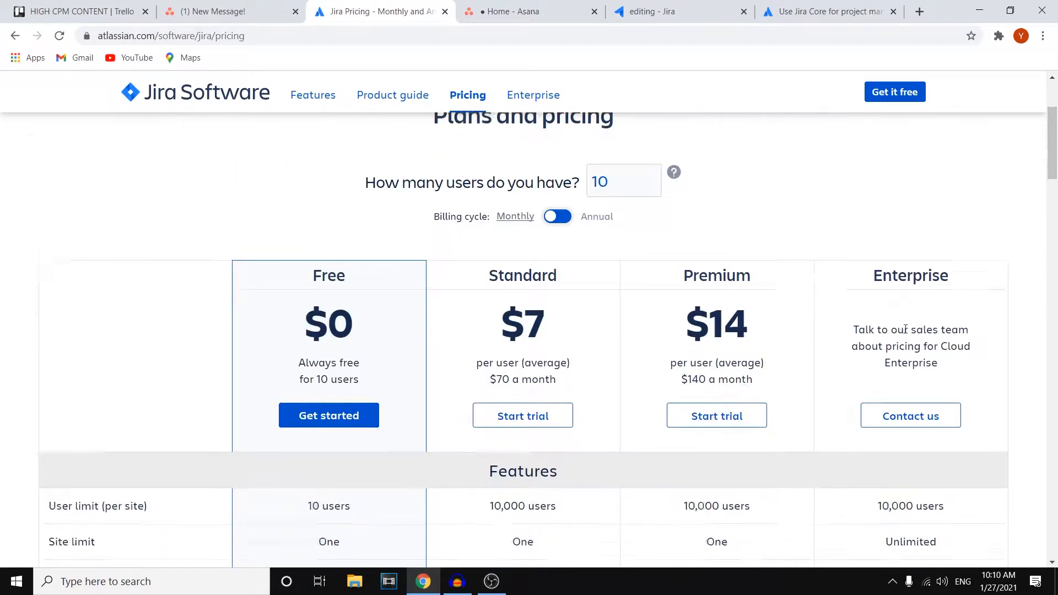
pyautogui.scroll(-3)
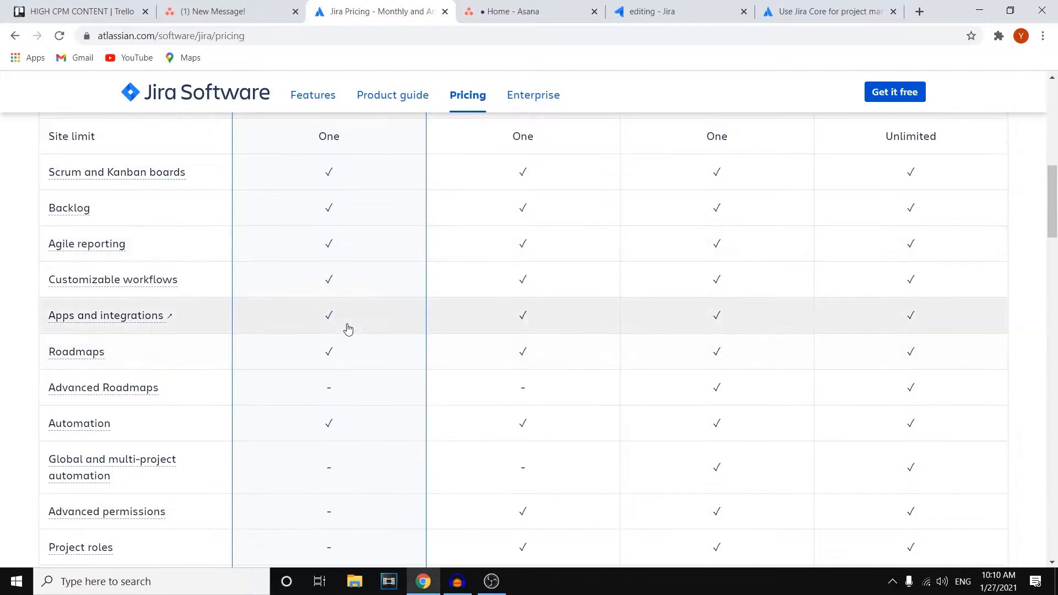
pyautogui.scroll(3)
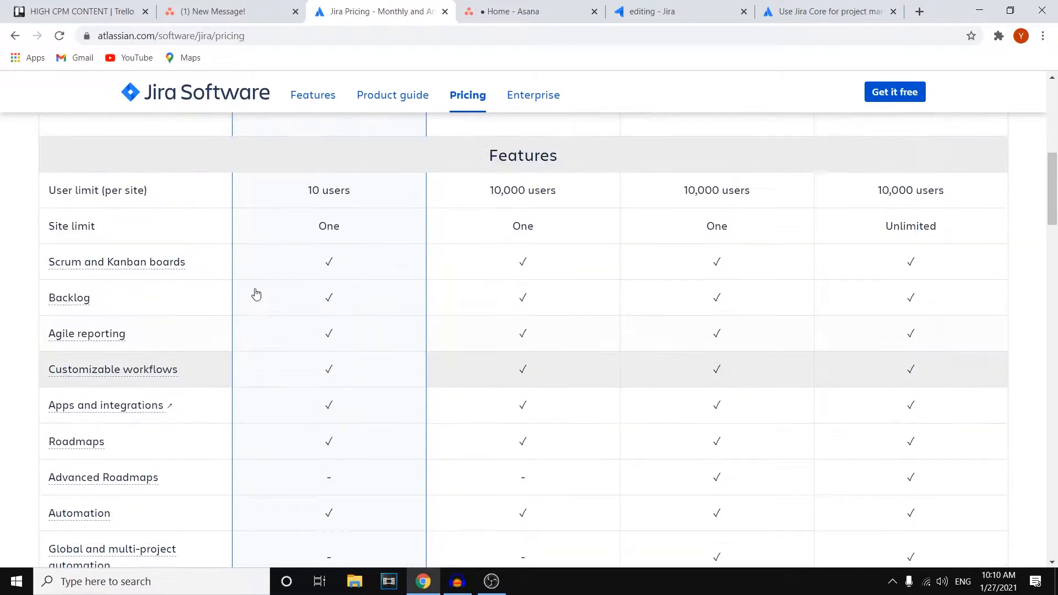
pyautogui.scroll(3)
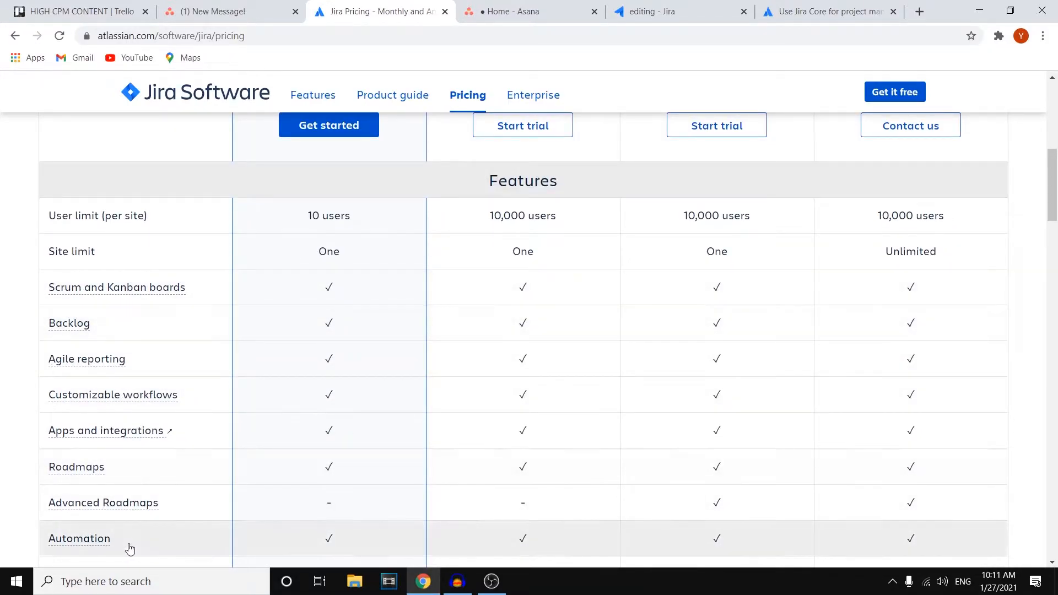
pyautogui.scroll(-3)
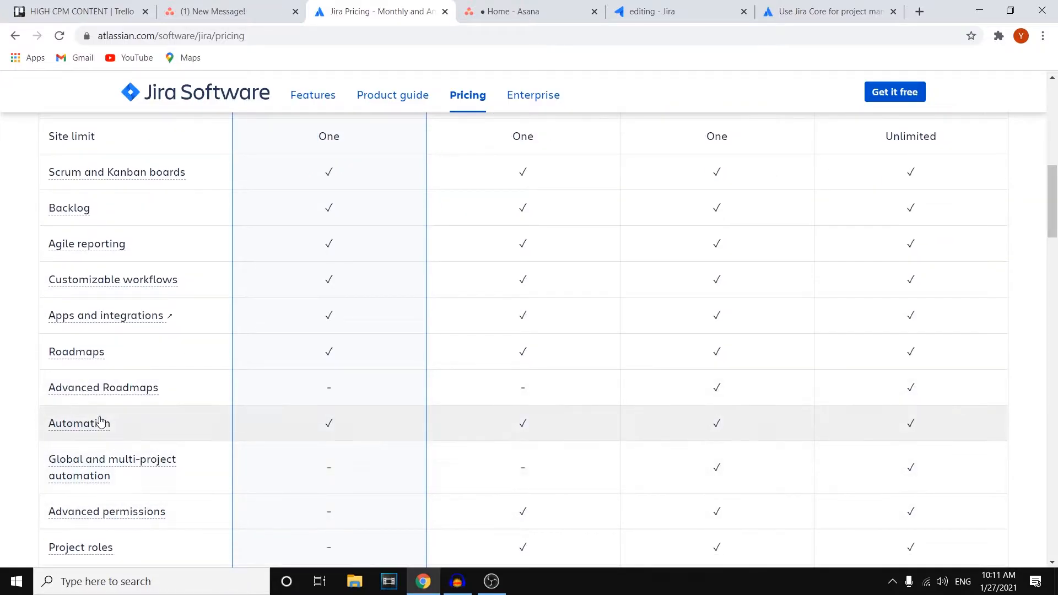
pyautogui.moveTo(93, 439)
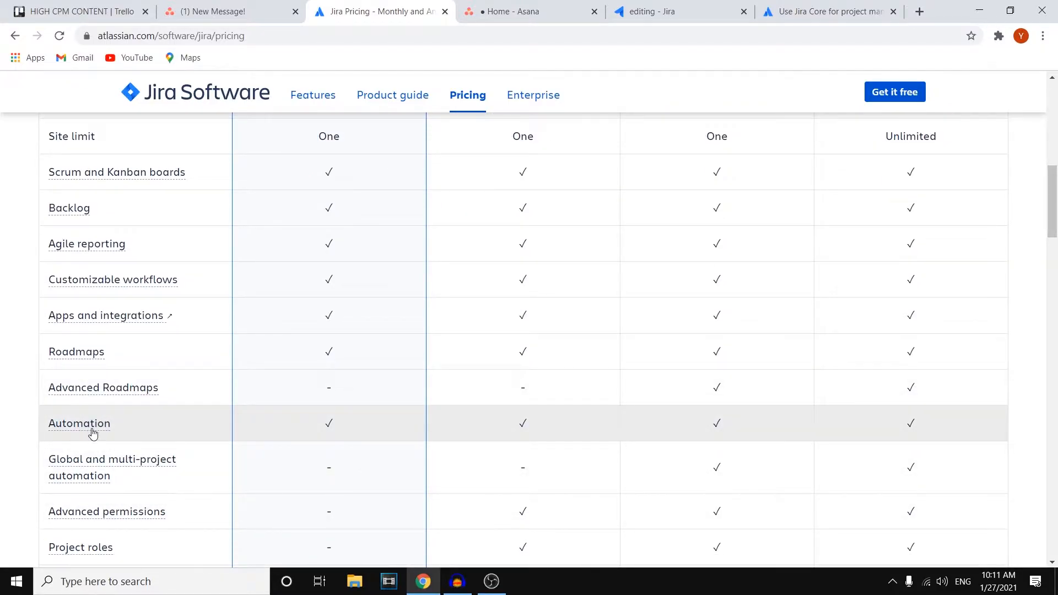
pyautogui.moveTo(112, 428)
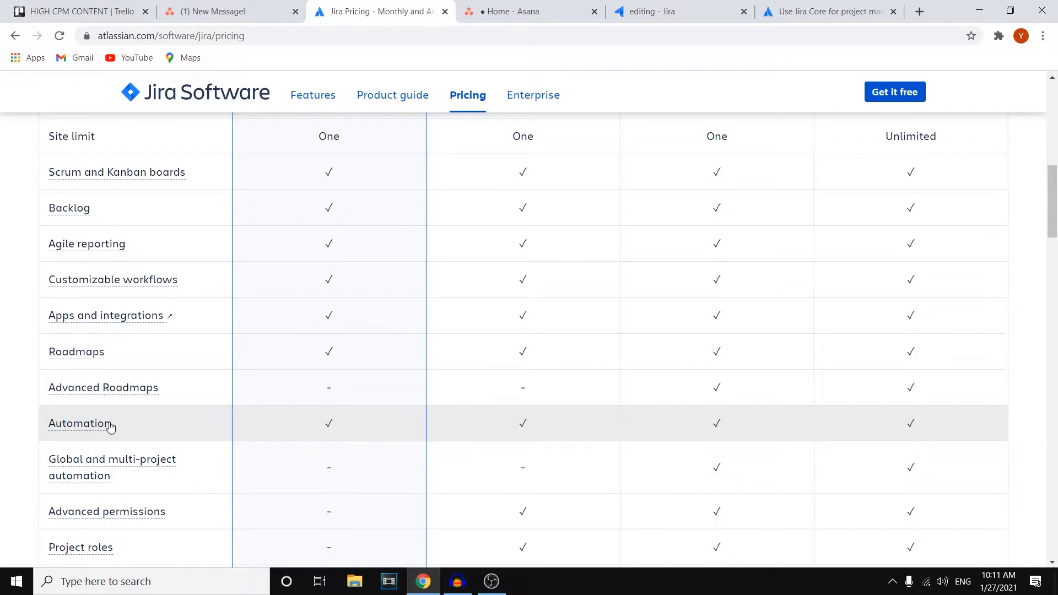
pyautogui.click(79, 423)
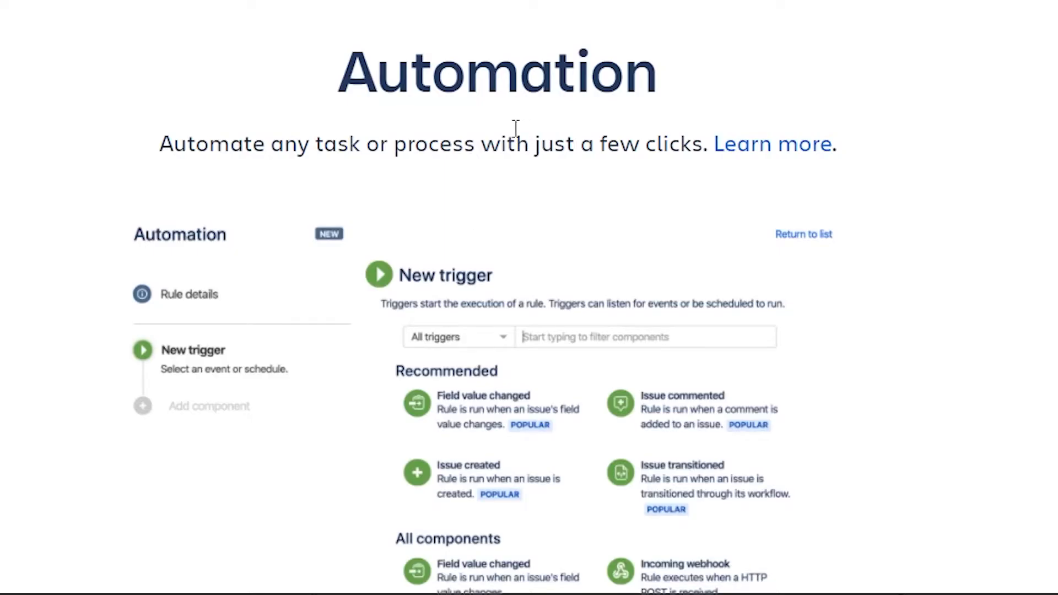
pyautogui.moveTo(355, 146)
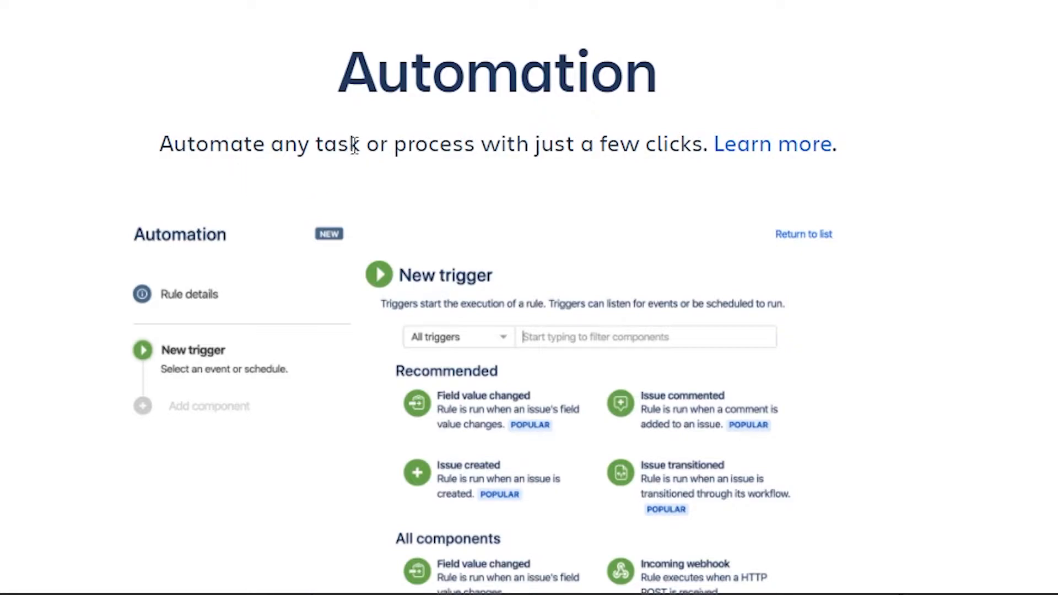
pyautogui.moveTo(362, 143); pyautogui.dragTo(667, 144)
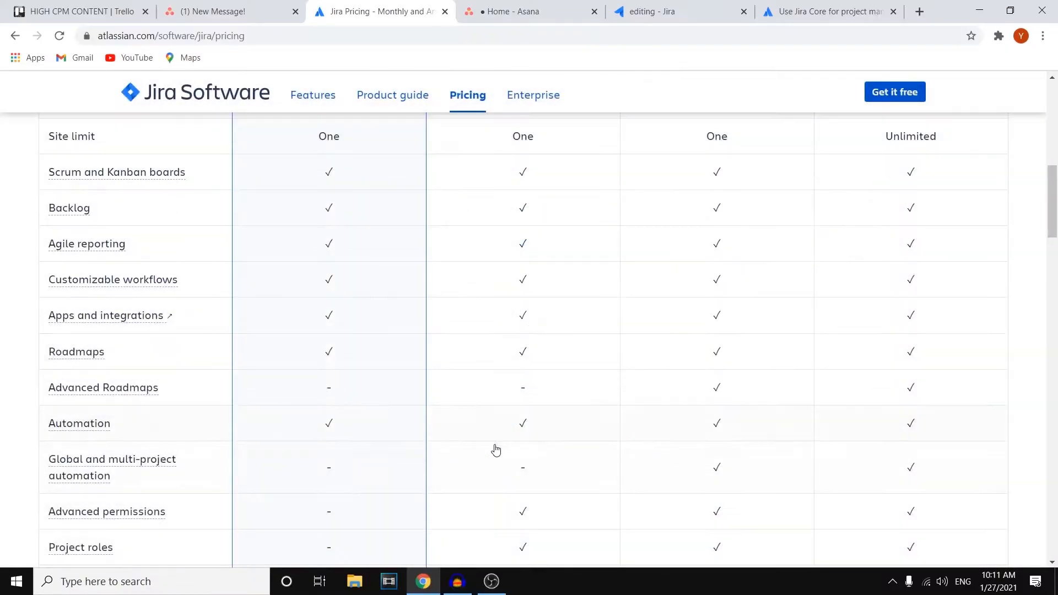
# Step: Look over Jira's plan prices on its pricing page
pyautogui.scroll(3)
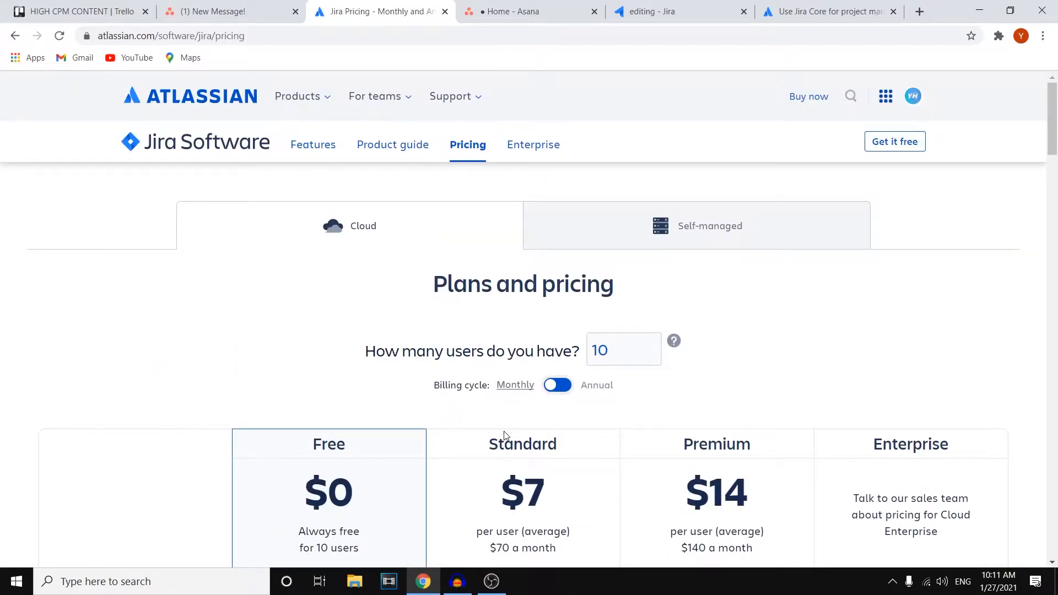
pyautogui.scroll(-3)
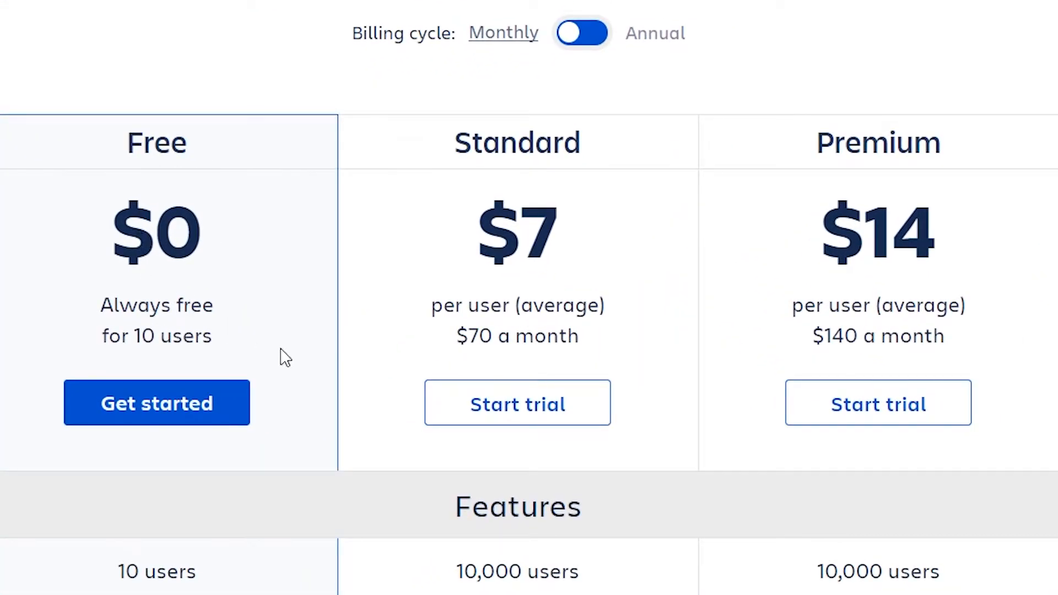
pyautogui.scroll(-3)
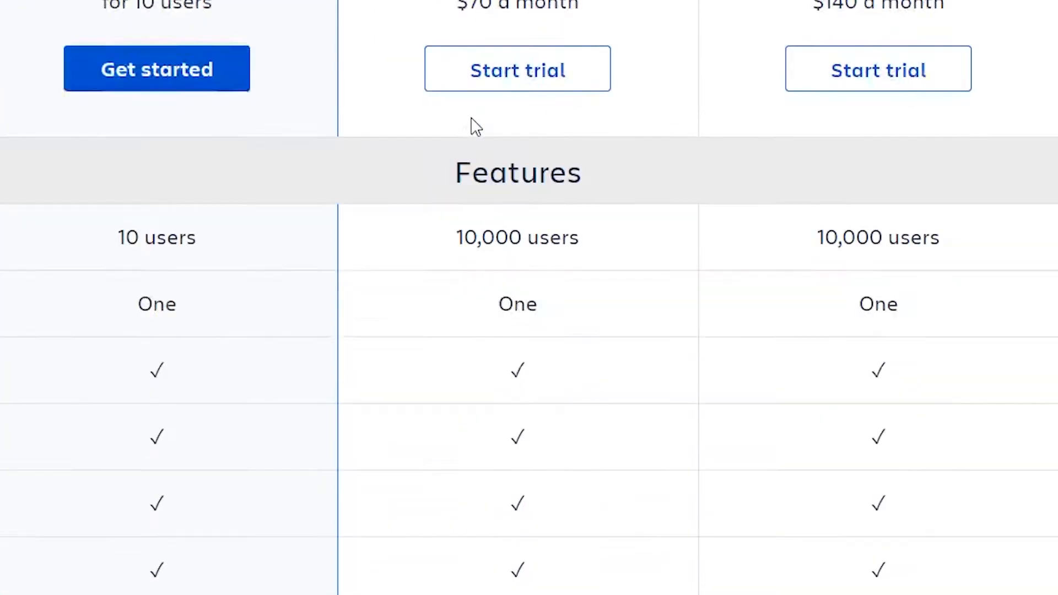
pyautogui.scroll(3)
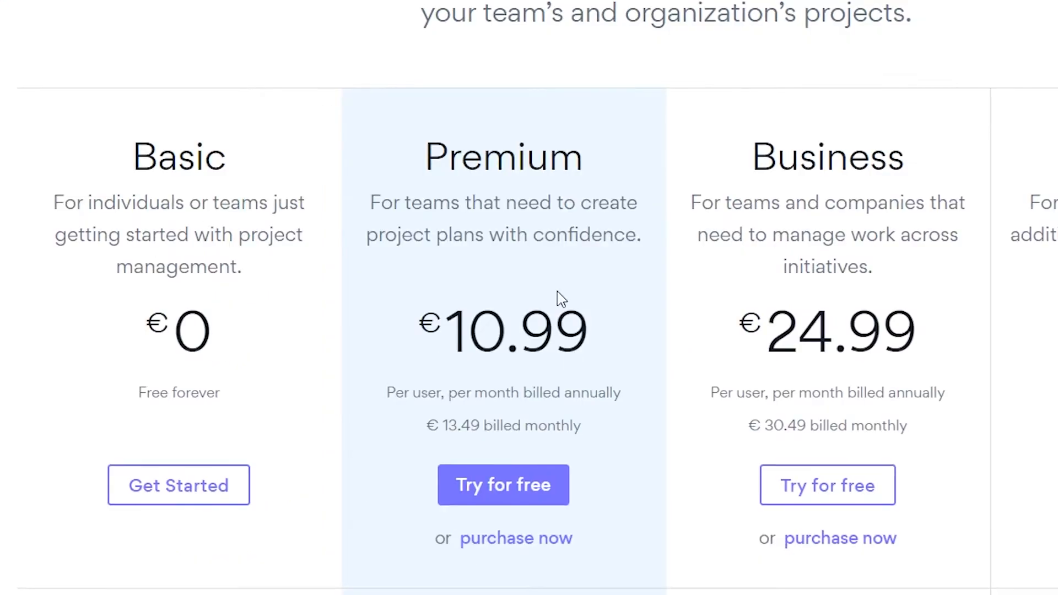
pyautogui.moveTo(841, 375)
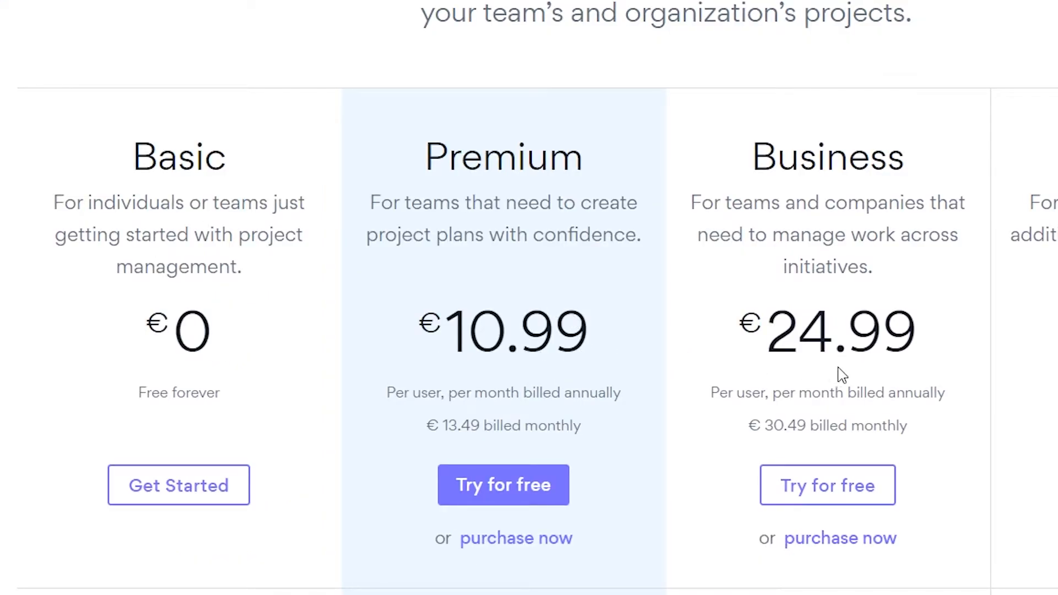
pyautogui.moveTo(840, 352)
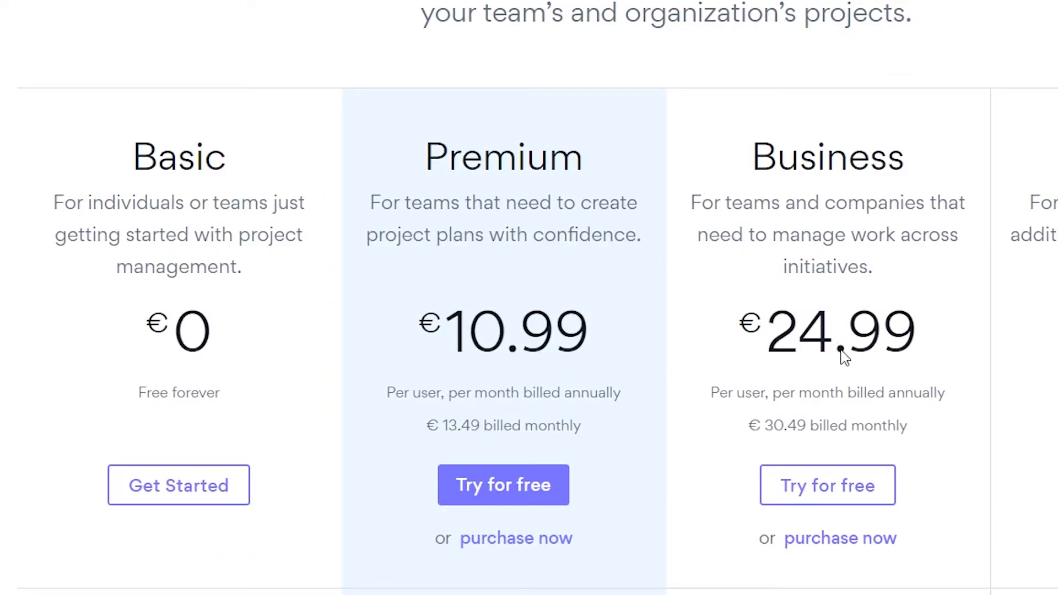
pyautogui.scroll(-3)
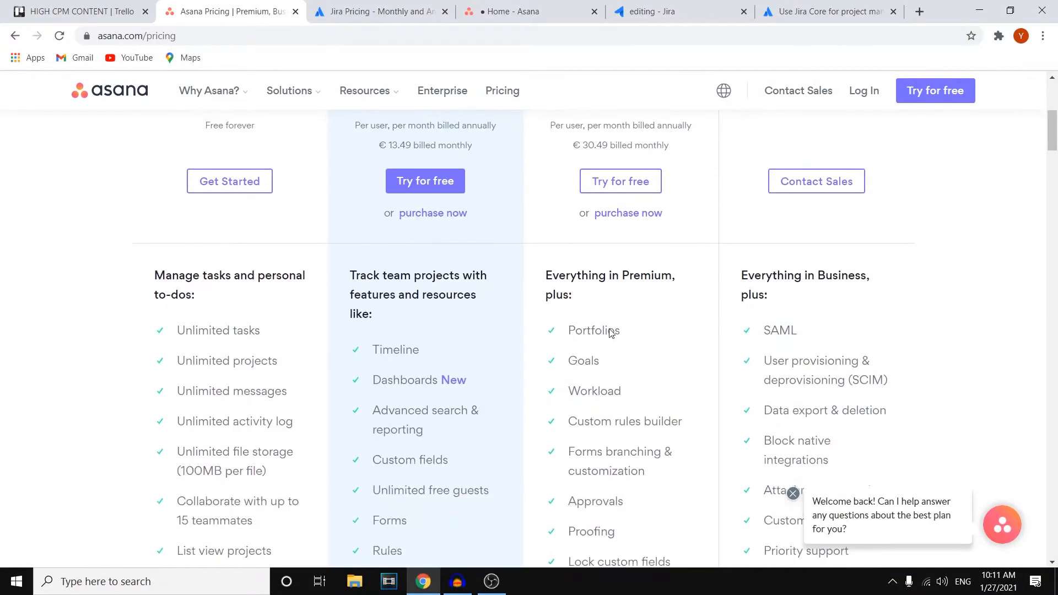
# Step: Compare Jira's plans against Asana's pricing tiers, then return to the Asana dashboard
pyautogui.click(380, 11)
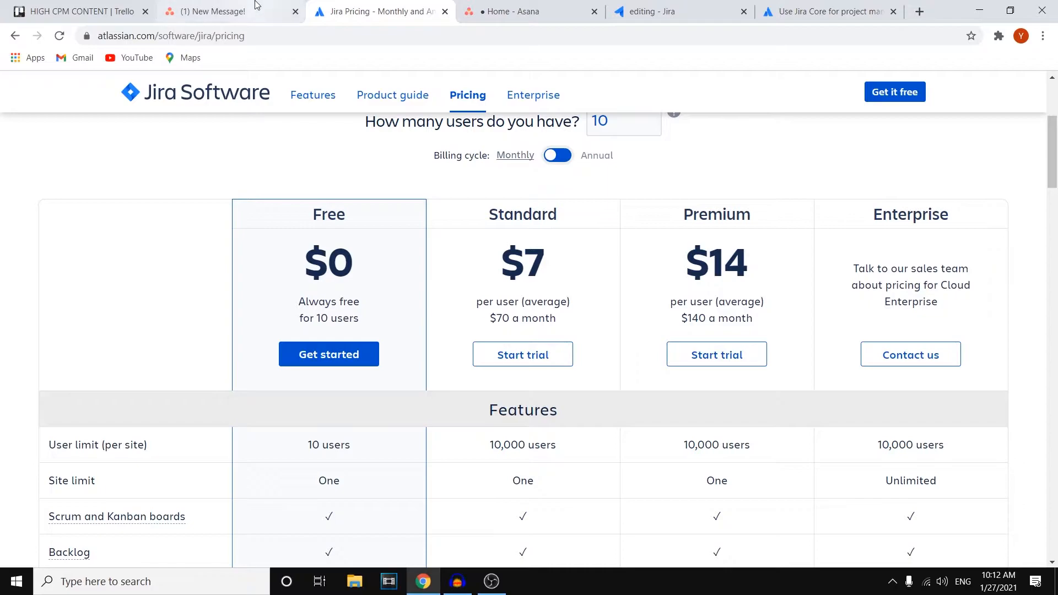
pyautogui.click(214, 11)
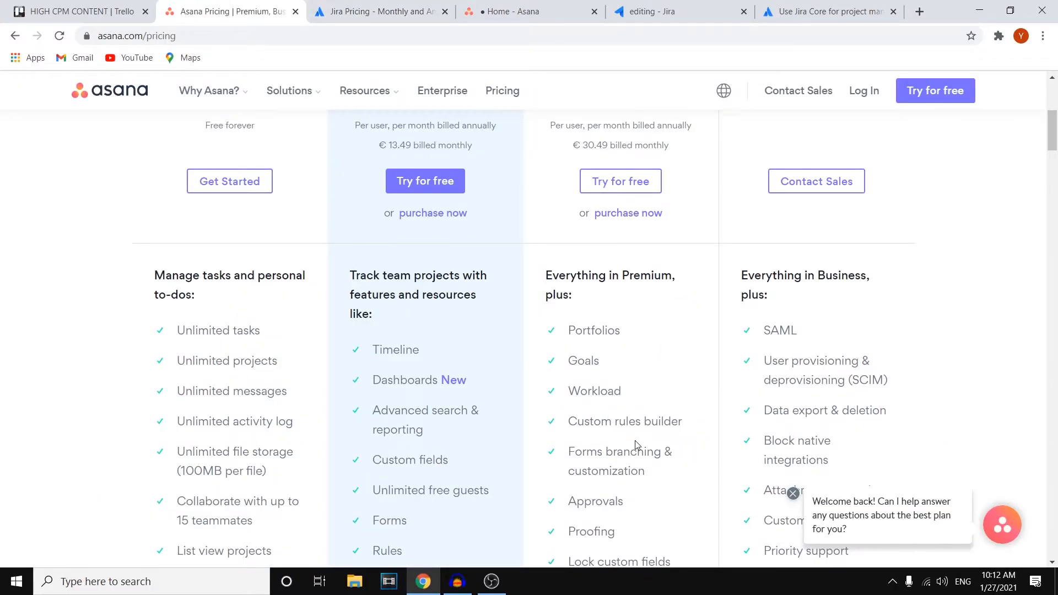
pyautogui.click(515, 11)
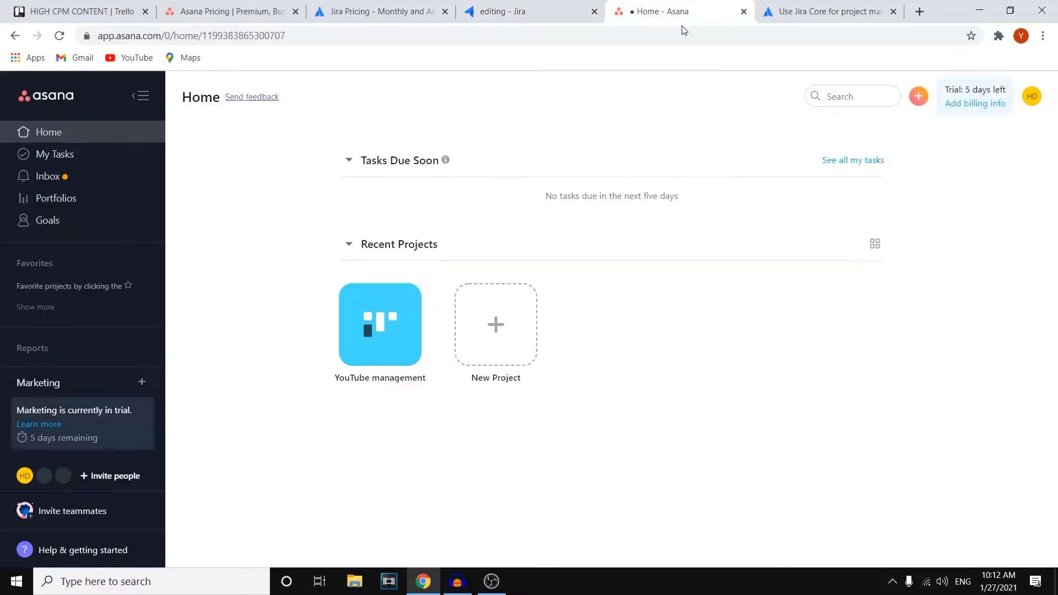
# Step: Flip between the Jira editing board and the Asana home page to compare them
pyautogui.click(513, 11)
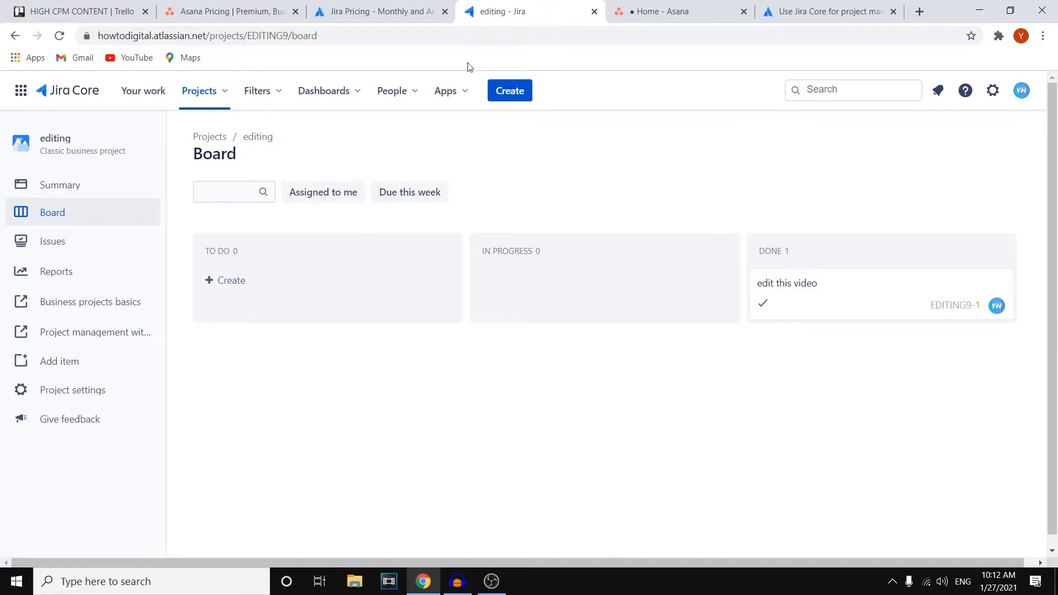
pyautogui.click(668, 11)
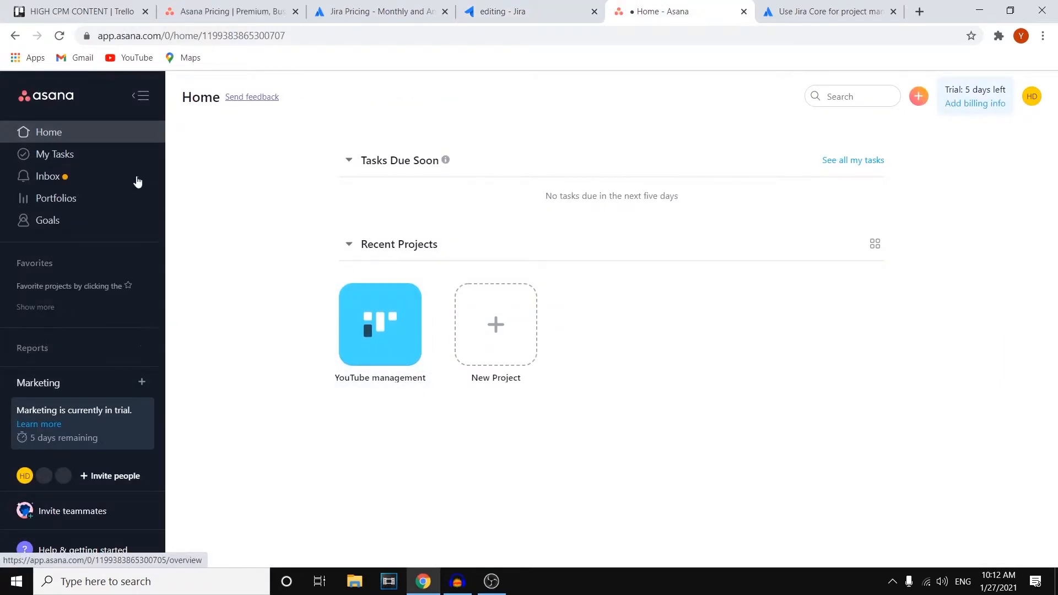
pyautogui.click(503, 11)
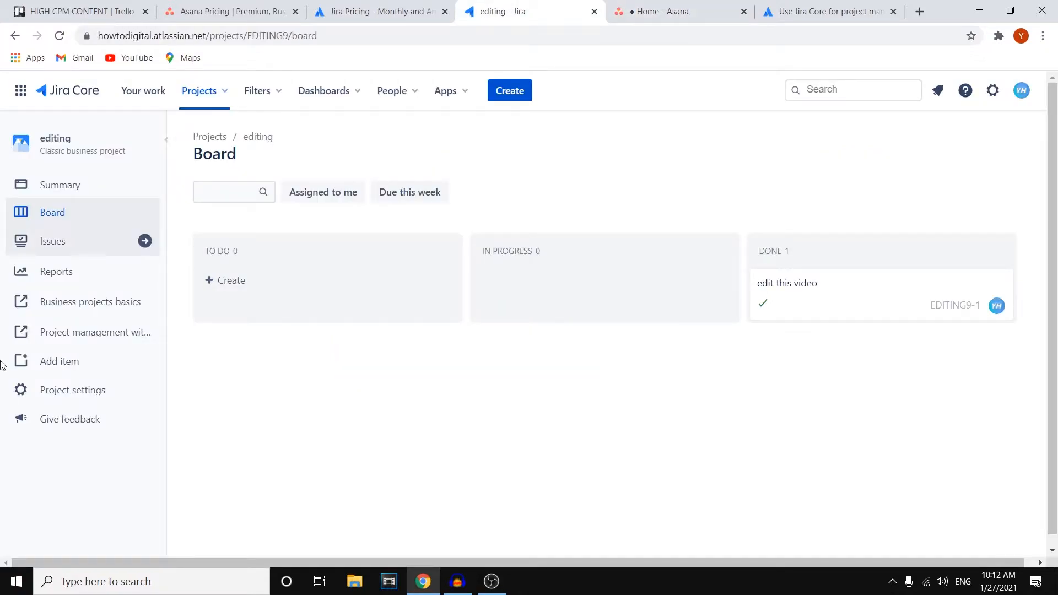
pyautogui.click(670, 11)
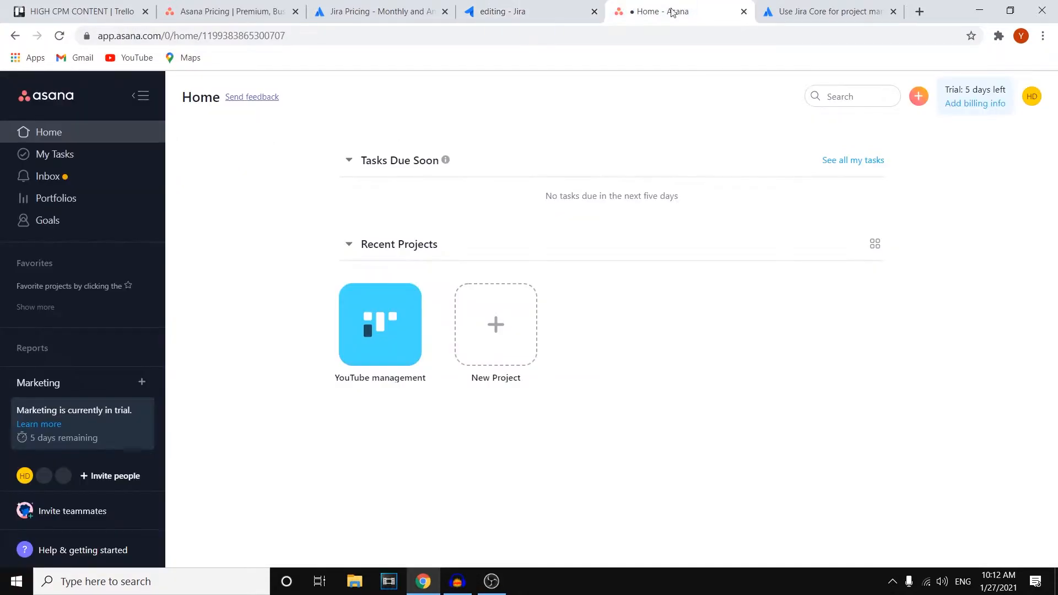
# Step: View Asana's YouTube management project, then start a new To Do issue on Jira's editing board
pyautogui.click(379, 324)
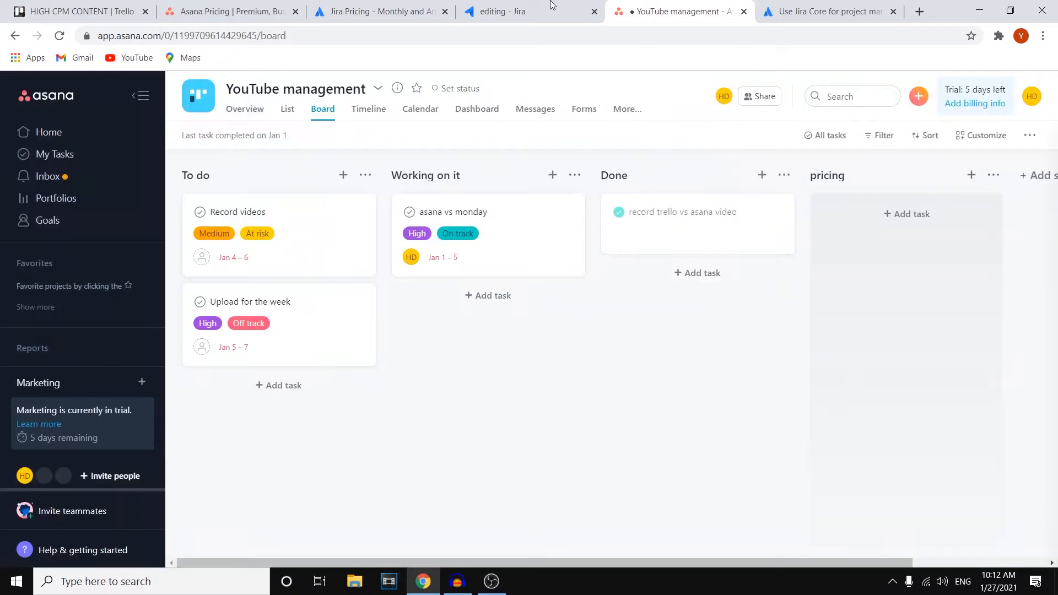
pyautogui.click(507, 11)
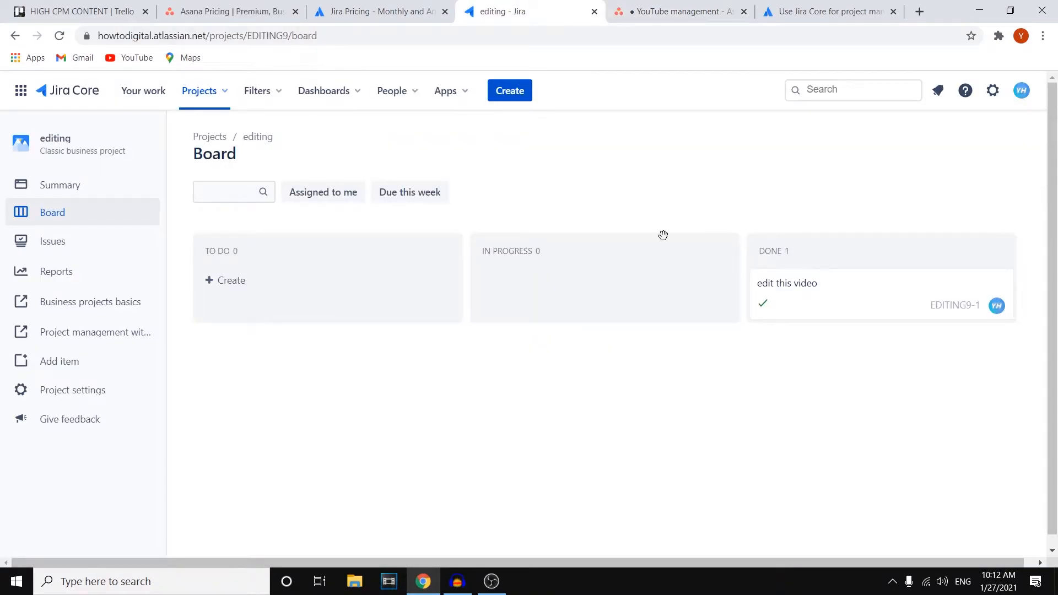
pyautogui.click(232, 281)
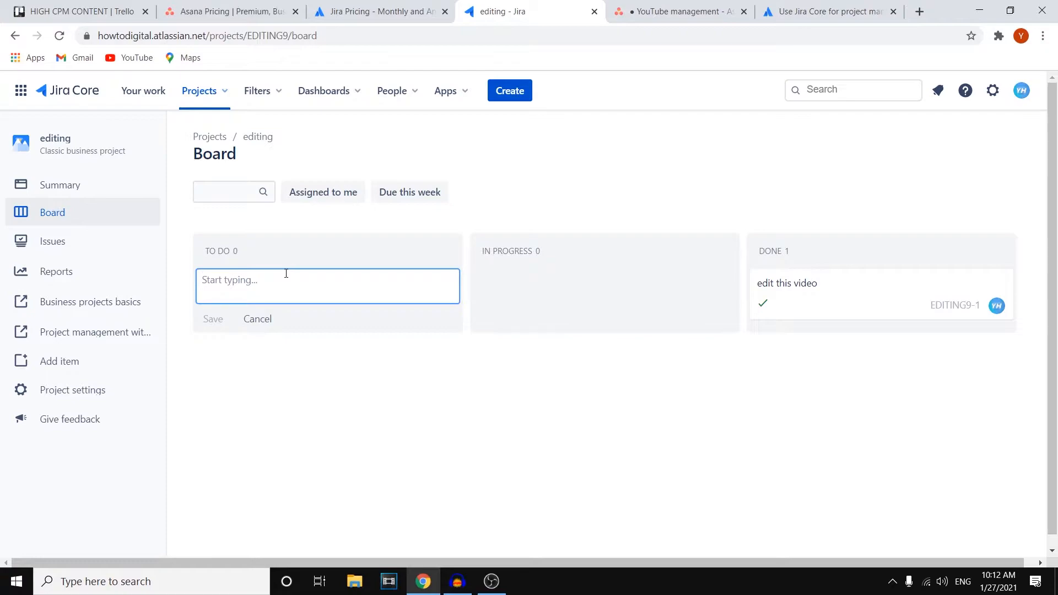
# Step: Save a 'jira vs asana video editing' issue in To Do, then return to Asana's YouTube management project
pyautogui.write('jira')
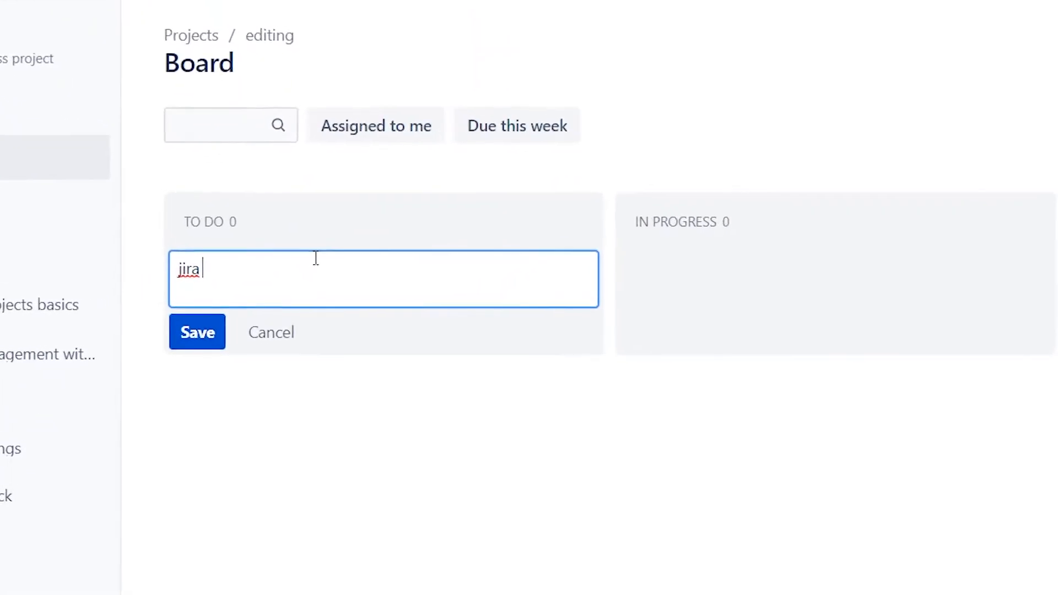
pyautogui.write('vs asana vid')
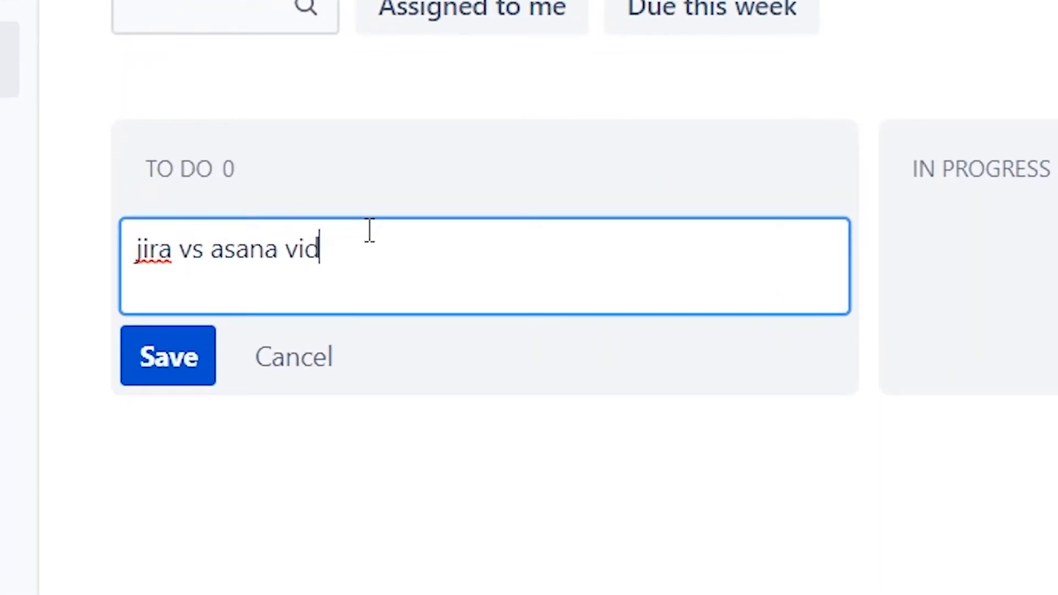
pyautogui.click(168, 356)
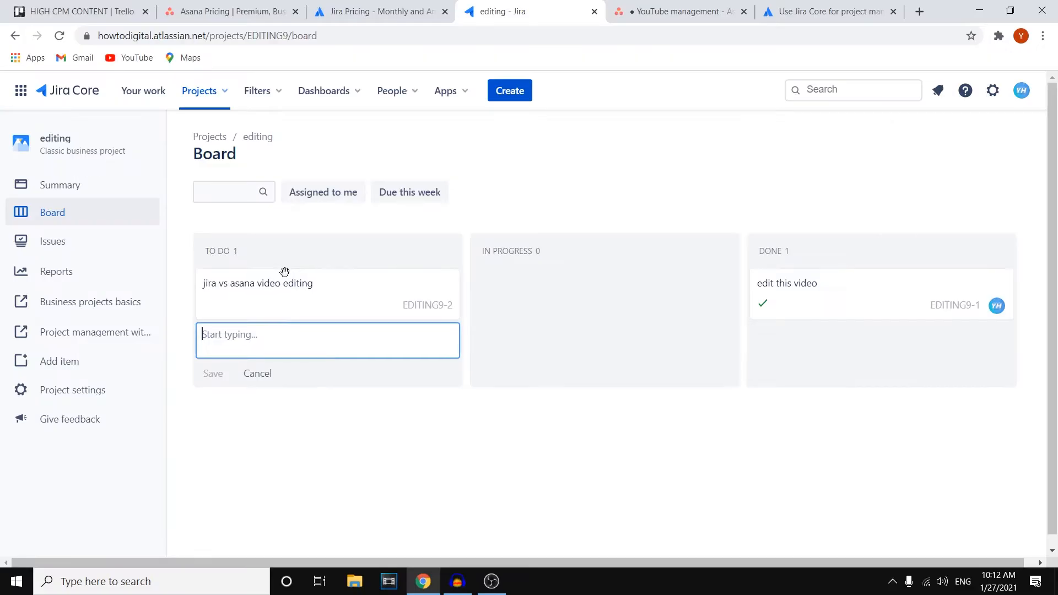
pyautogui.moveTo(253, 259)
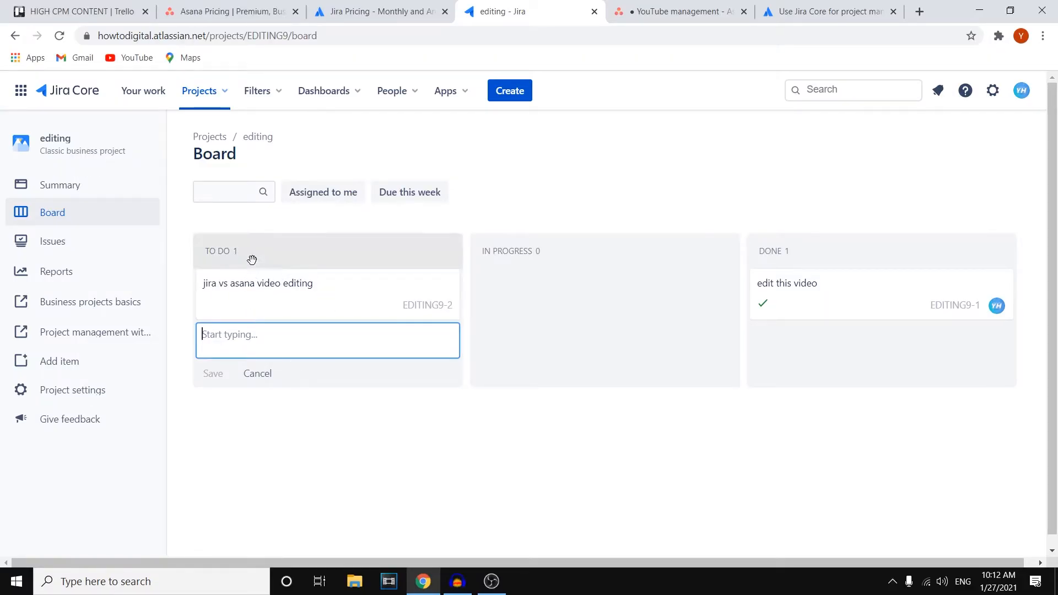
pyautogui.click(679, 11)
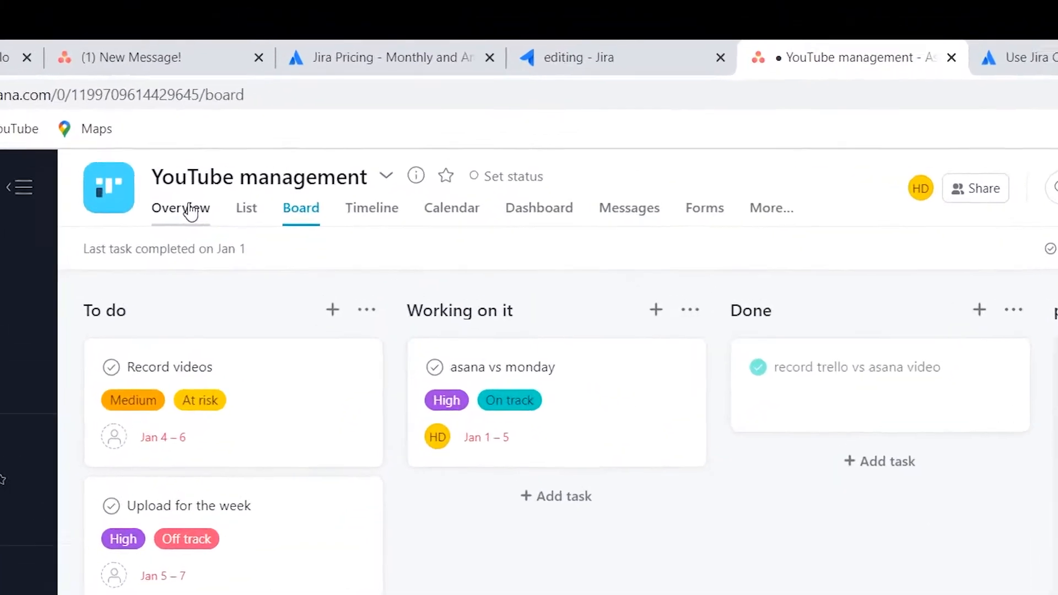
# Step: View the YouTube management project's overview and dashboard, ending on its task list
pyautogui.click(180, 208)
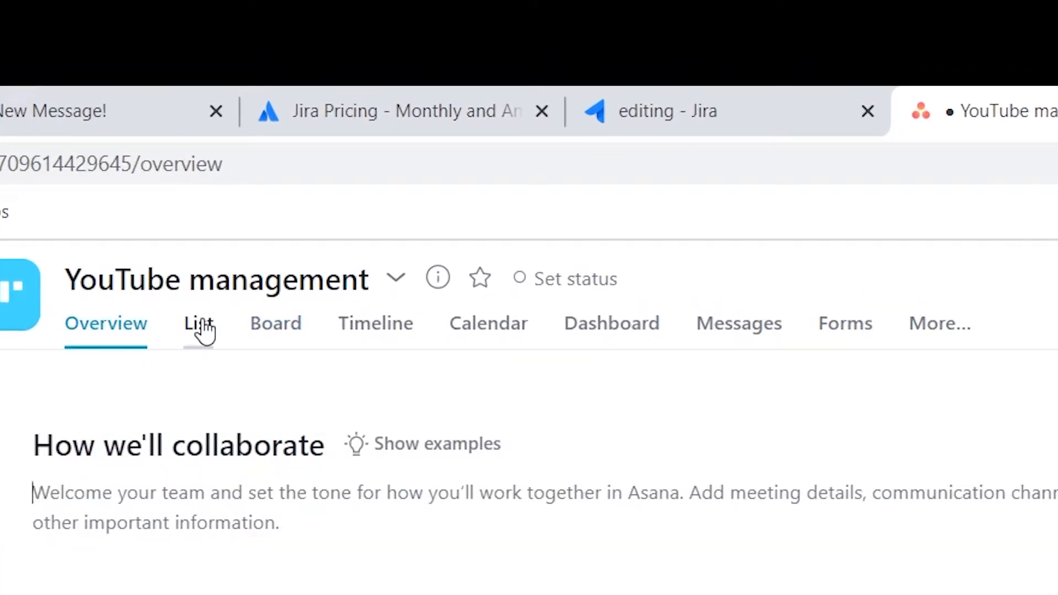
pyautogui.click(197, 324)
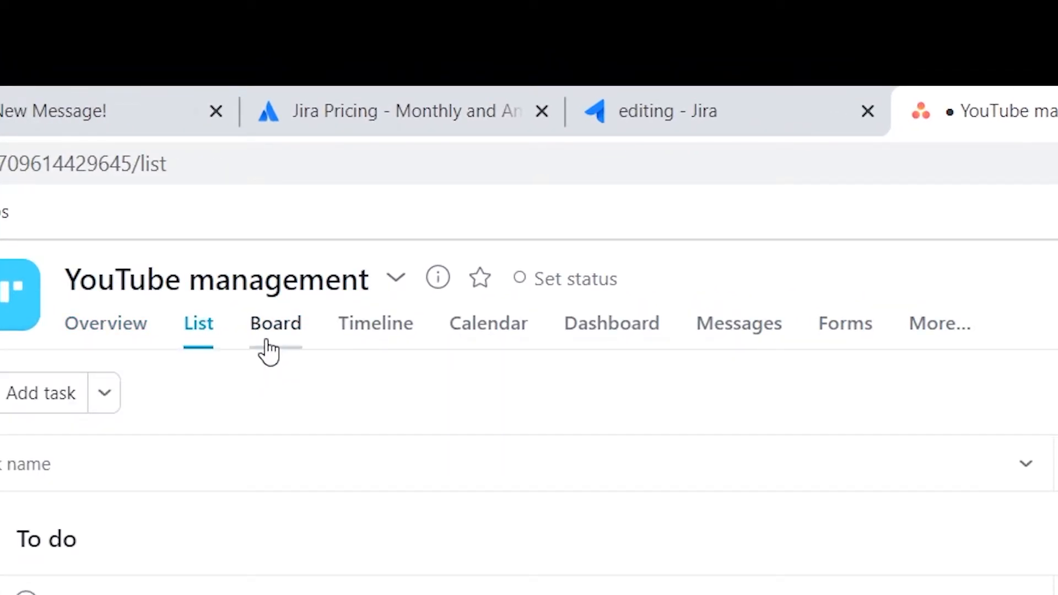
pyautogui.click(374, 324)
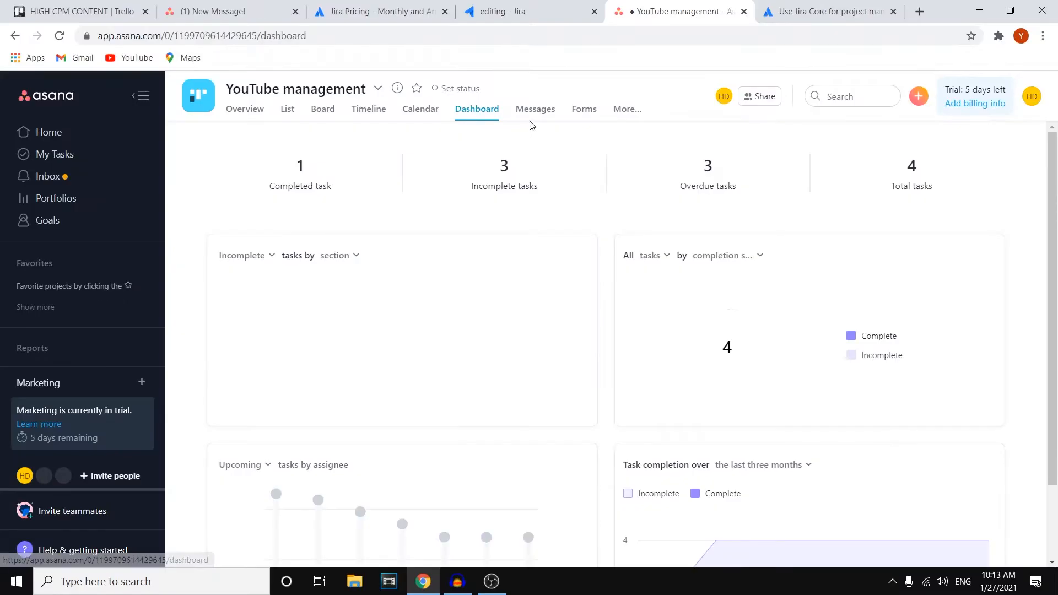
pyautogui.click(286, 108)
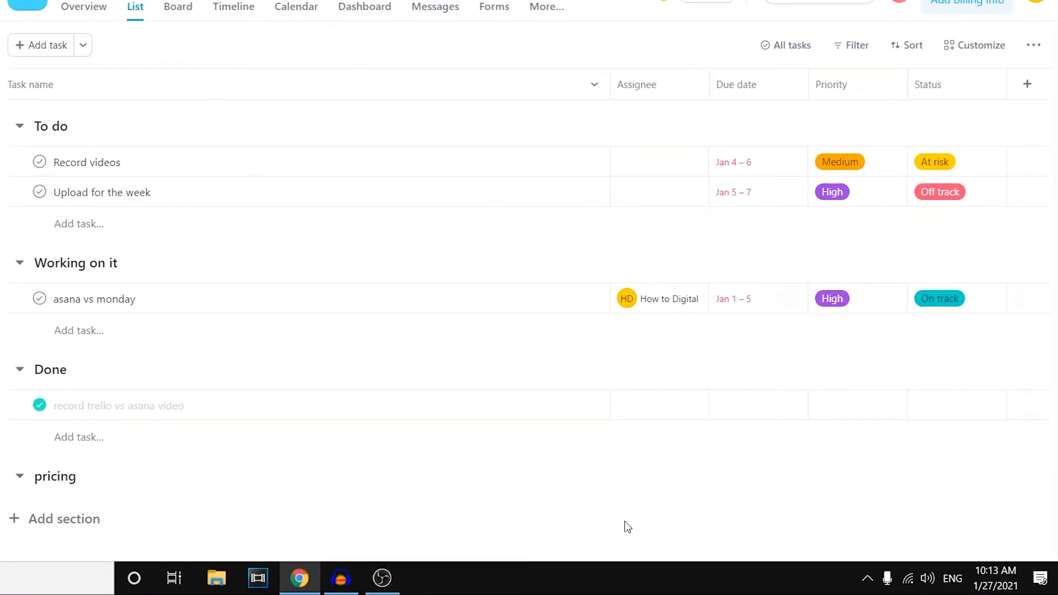
pyautogui.moveTo(43, 139)
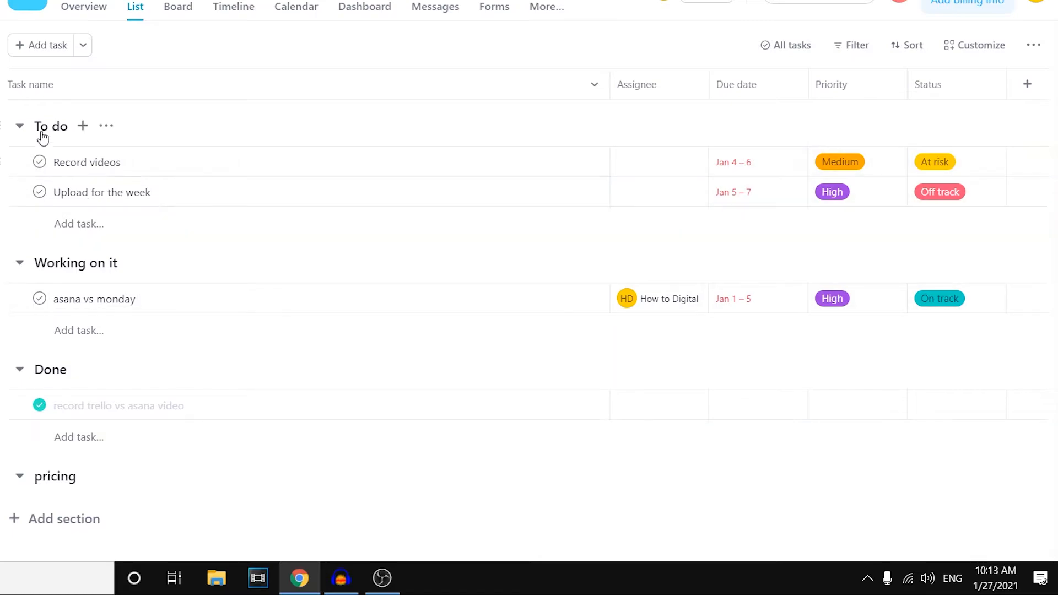
# Step: Create a To do task named 'edit the asana vs jira video' assigned to How to Digital
pyautogui.click(84, 162)
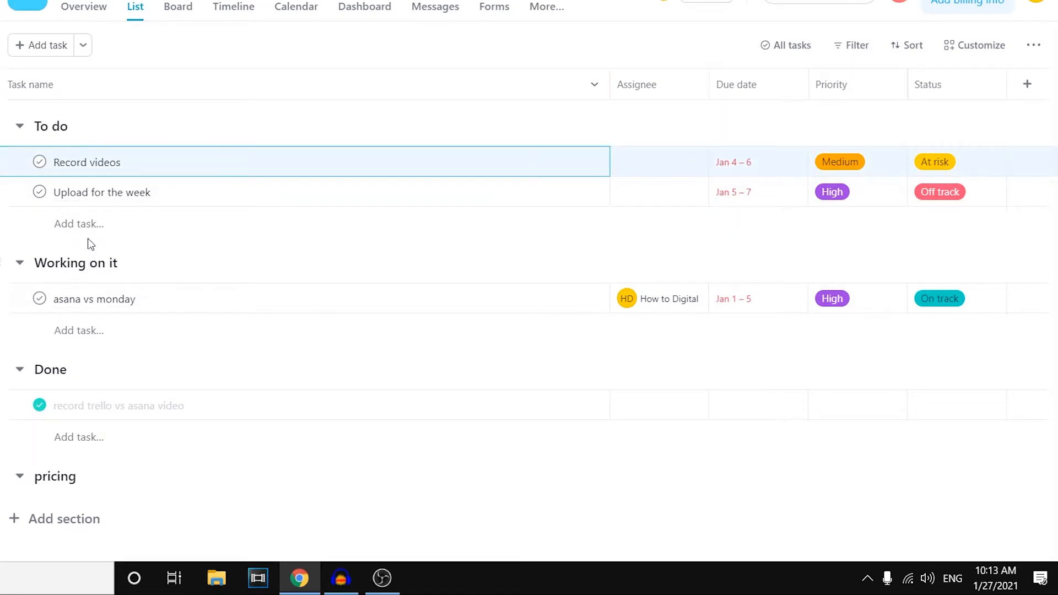
pyautogui.click(80, 224)
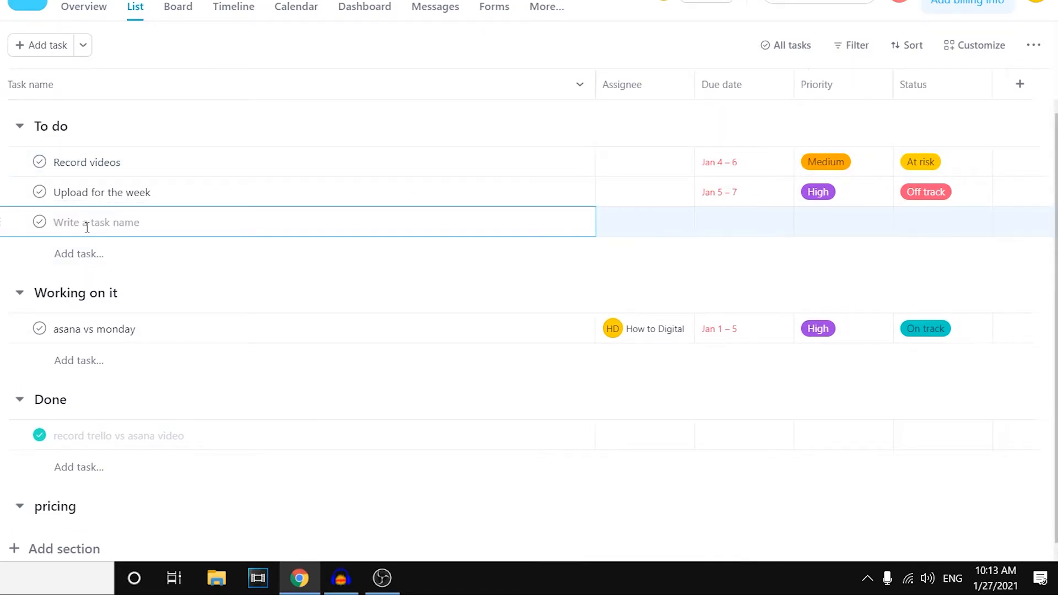
pyautogui.write('edit the')
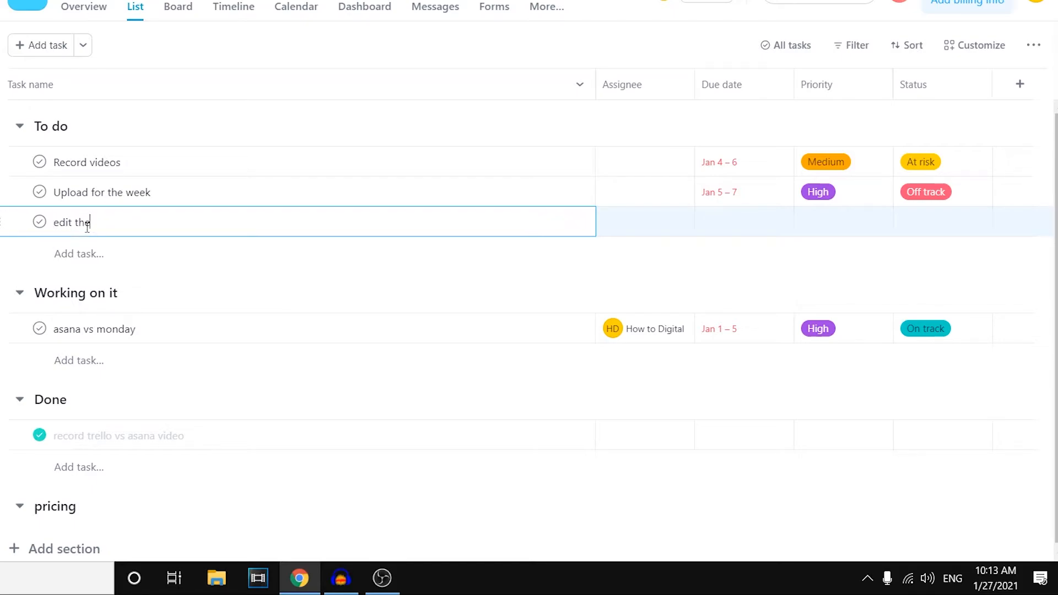
pyautogui.write('asana')
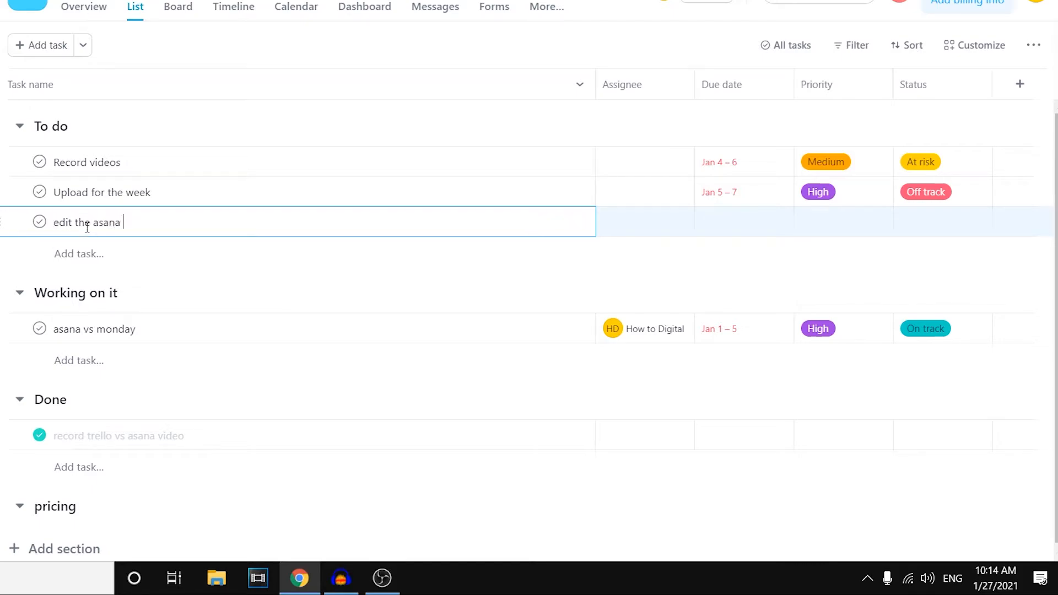
pyautogui.write('vs jira video')
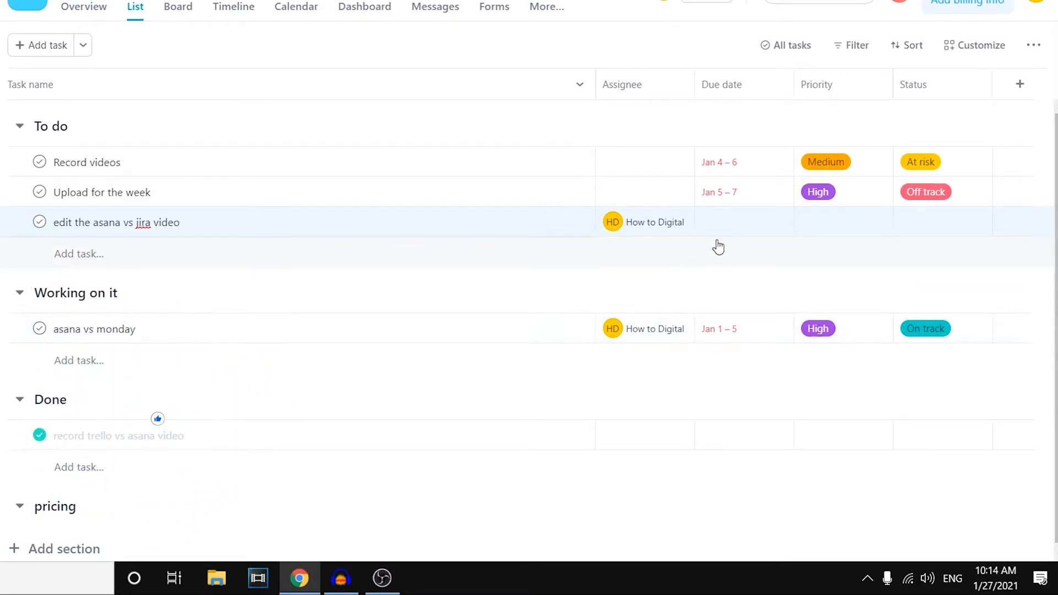
# Step: Set the new task's due date to Friday, January 29 from the calendar
pyautogui.click(743, 223)
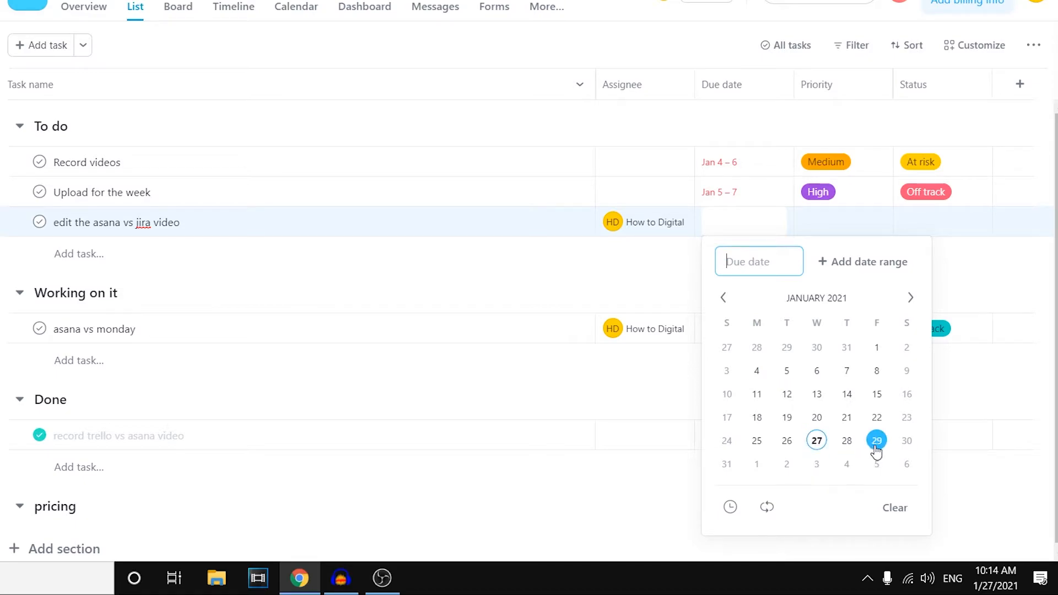
pyautogui.click(878, 440)
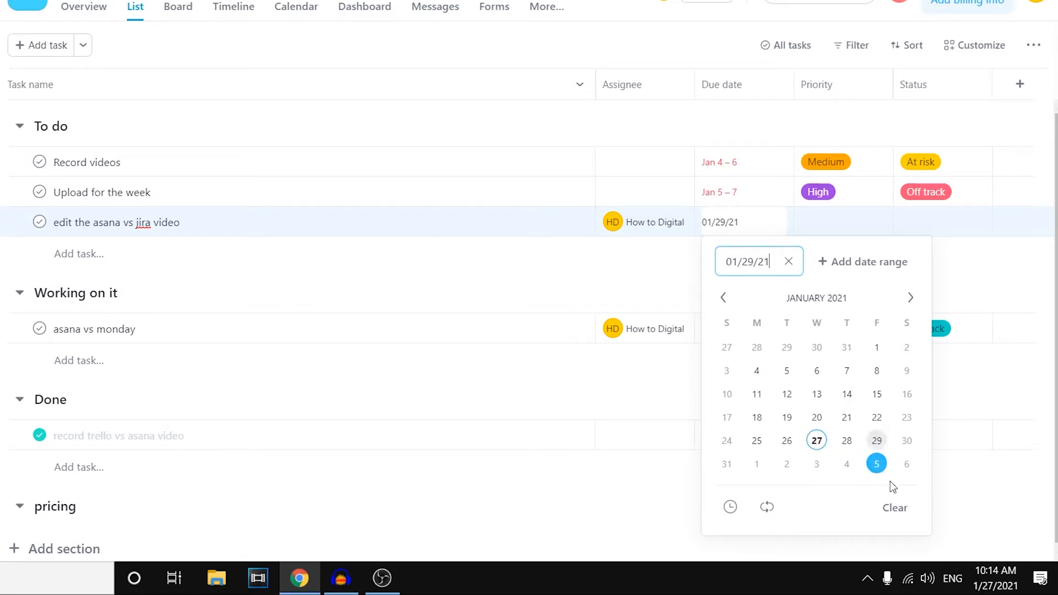
pyautogui.click(876, 441)
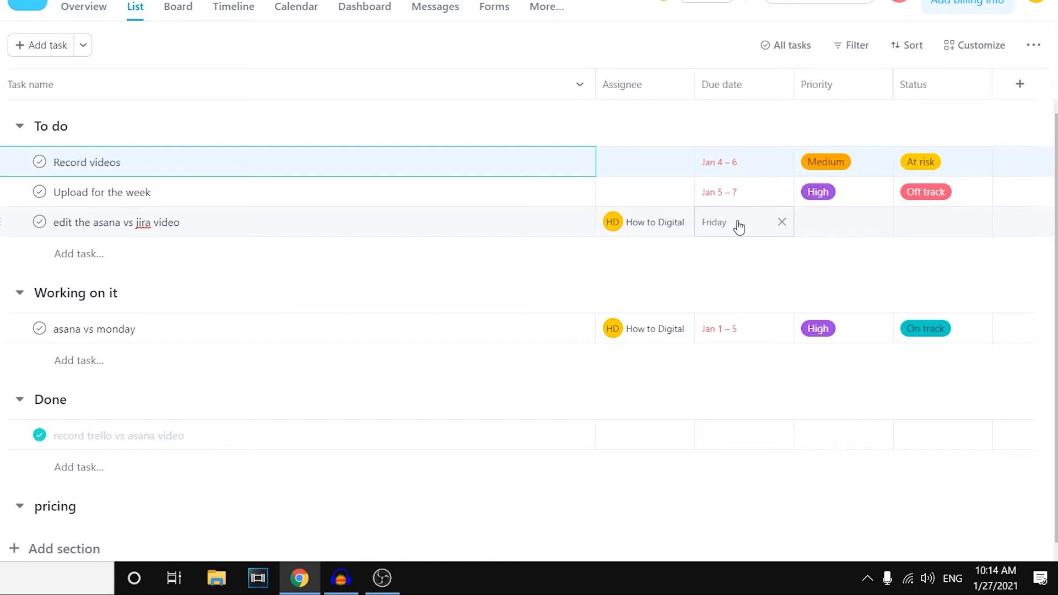
# Step: Give the task High priority and an On track status, checking At risk along the way
pyautogui.click(843, 223)
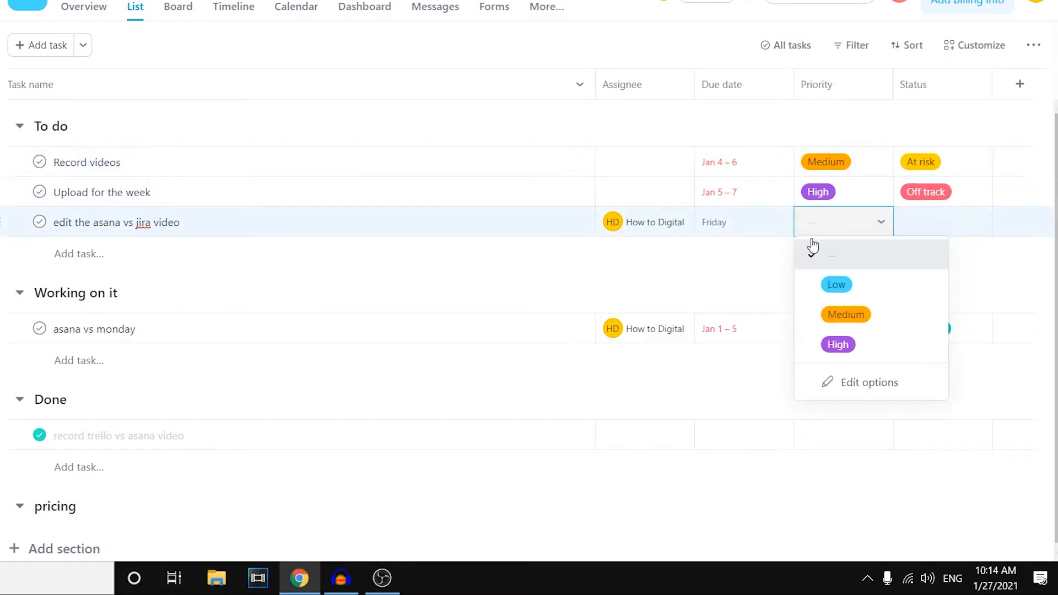
pyautogui.click(837, 344)
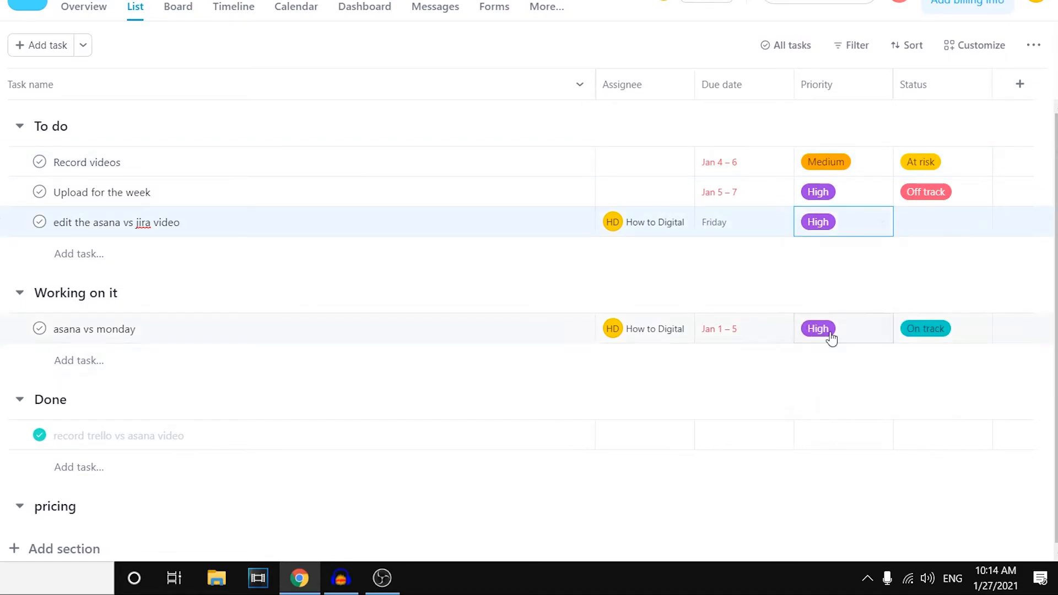
pyautogui.click(942, 220)
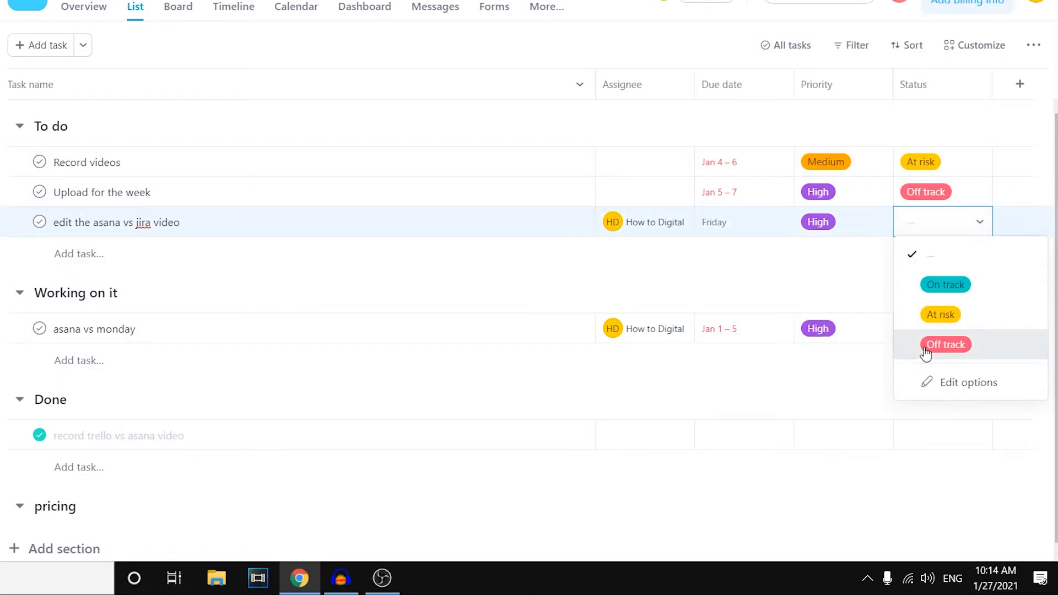
pyautogui.moveTo(972, 321)
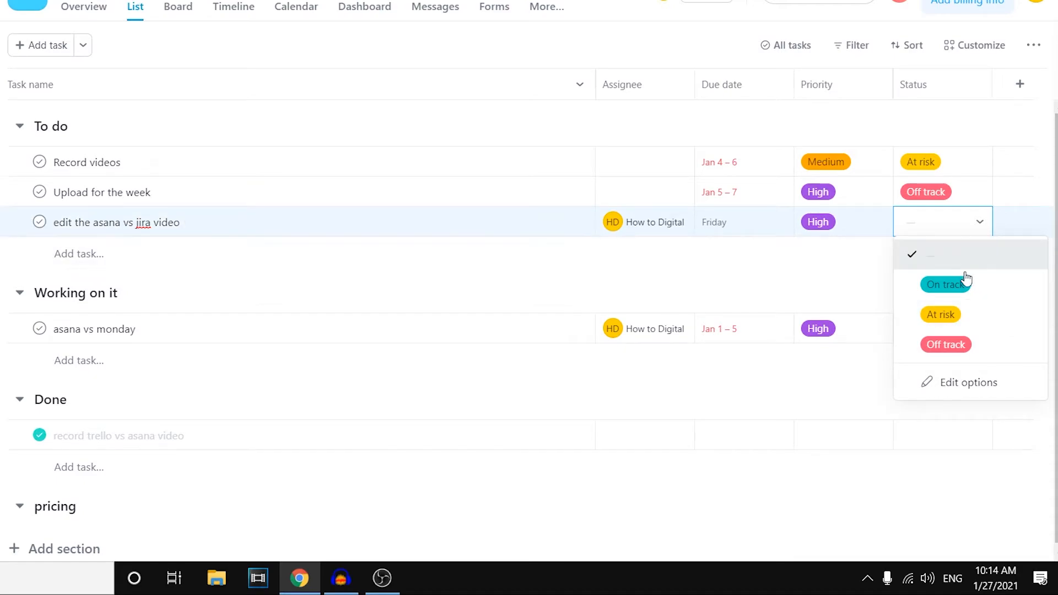
pyautogui.click(946, 285)
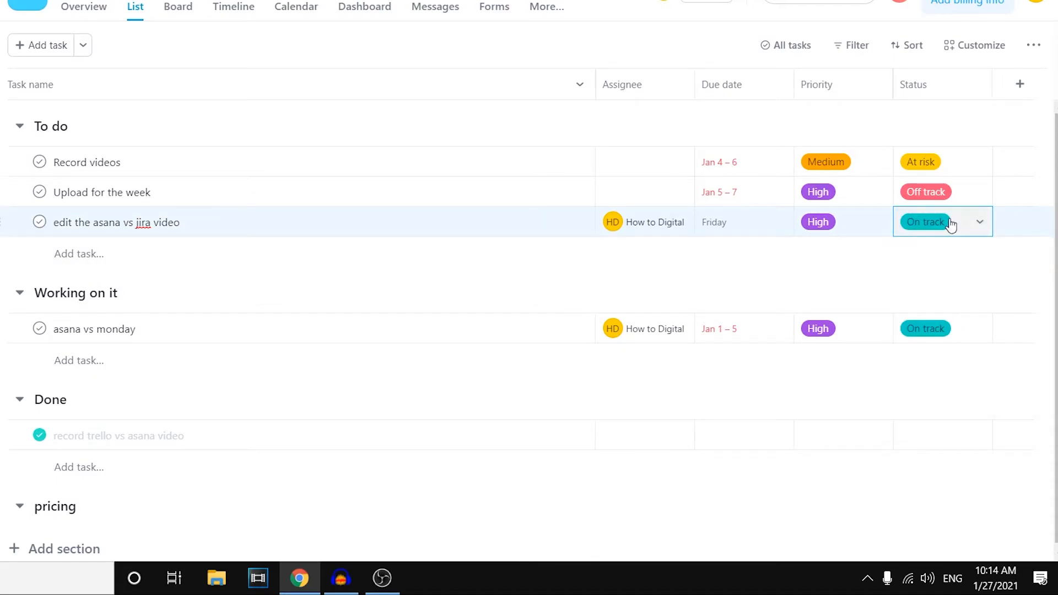
pyautogui.click(940, 314)
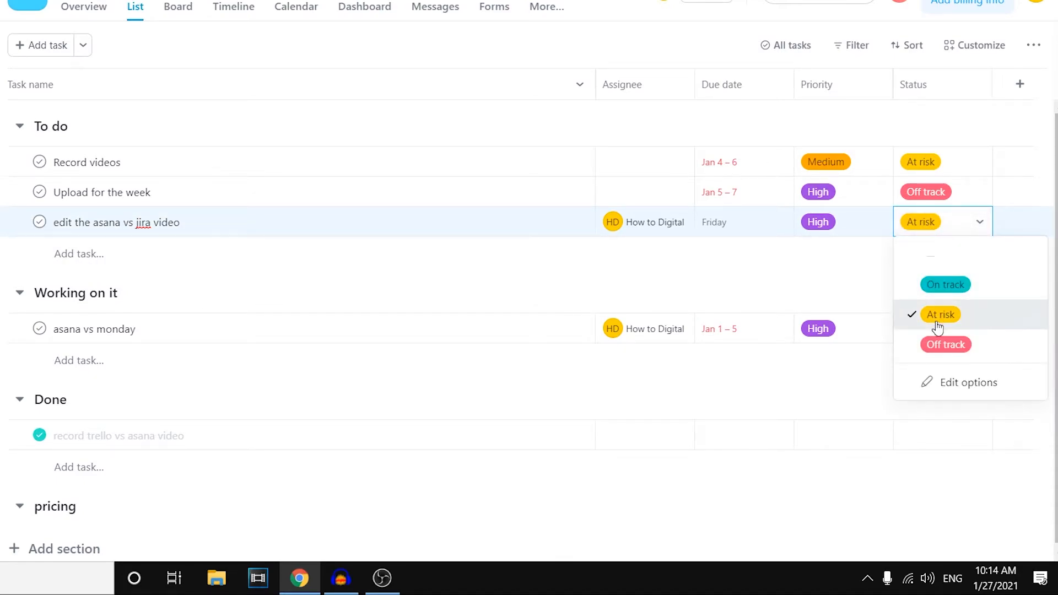
pyautogui.click(945, 344)
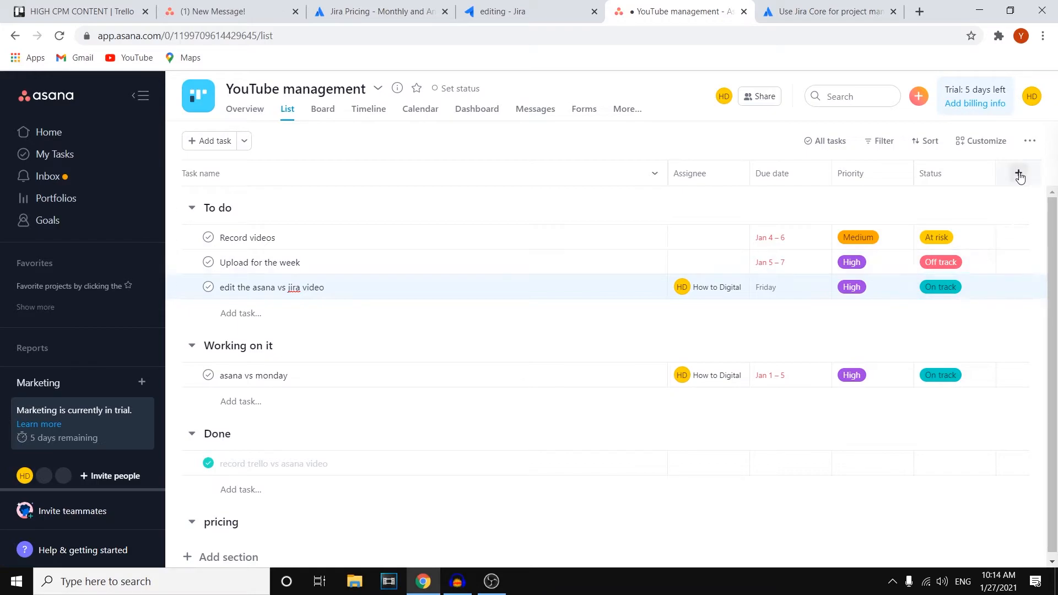
pyautogui.click(1018, 174)
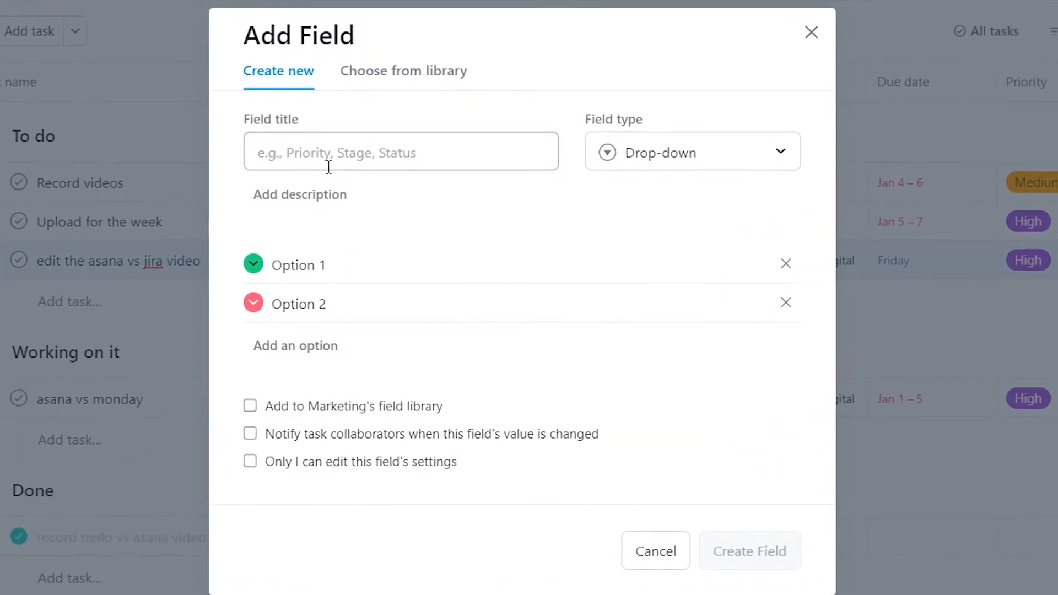
pyautogui.click(692, 152)
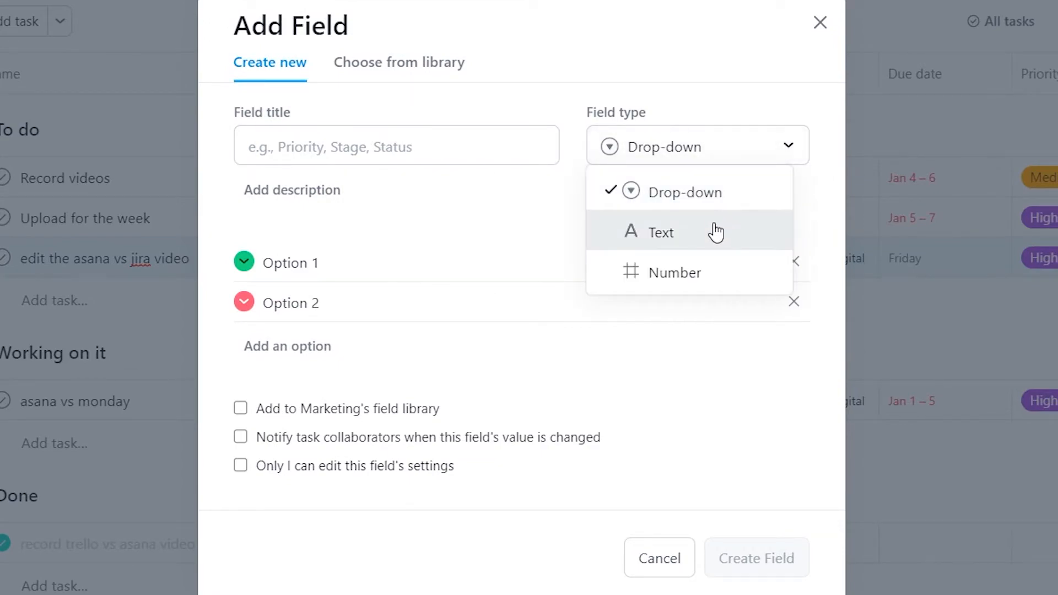
pyautogui.click(313, 262)
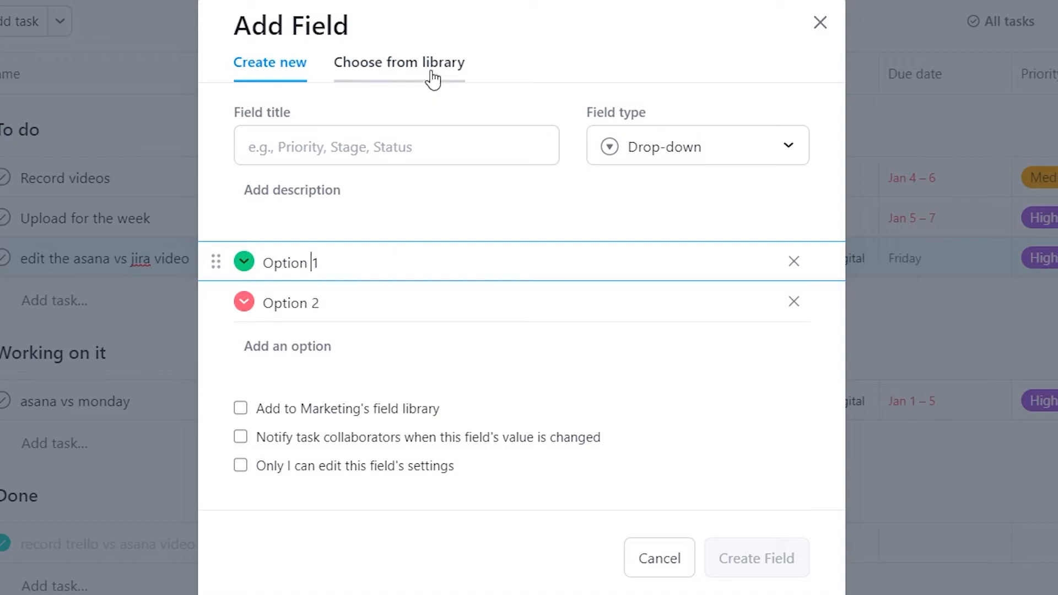
pyautogui.click(399, 62)
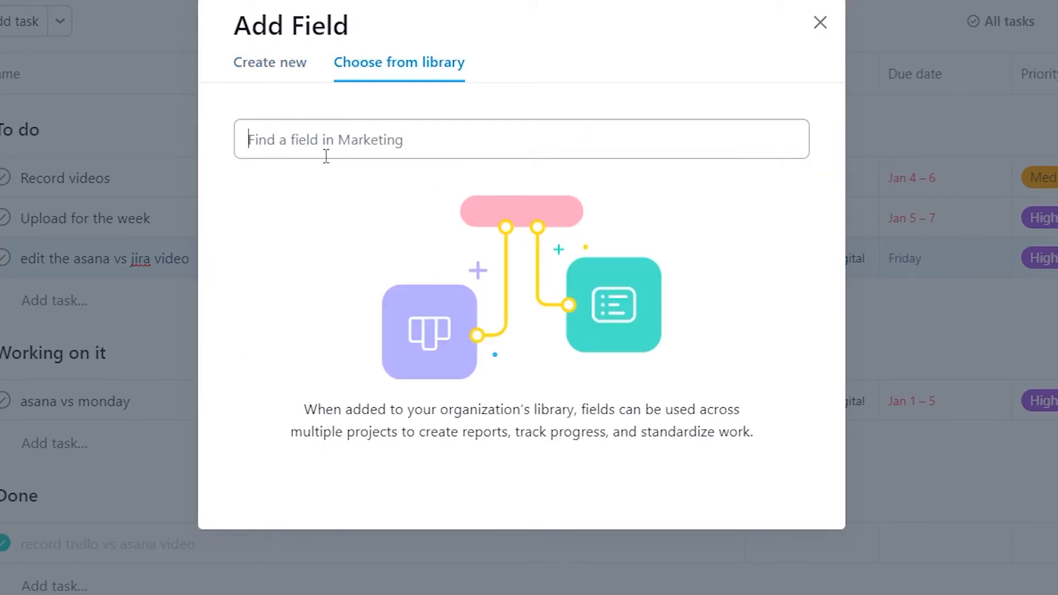
pyautogui.click(819, 22)
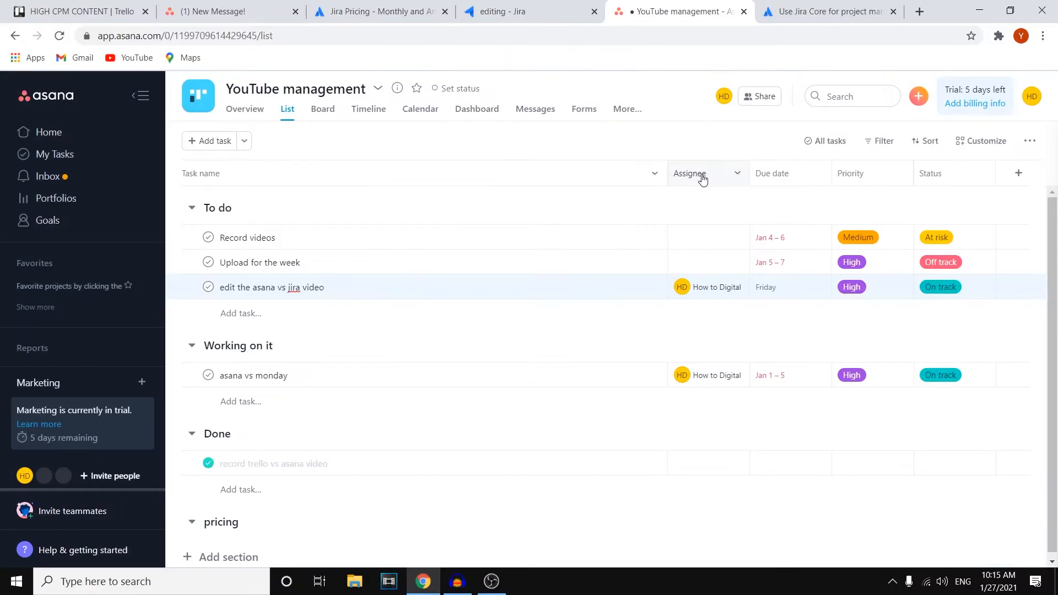
# Step: Drag the 'jira vs asana video editing' card from To Do into the Done column
pyautogui.click(505, 11)
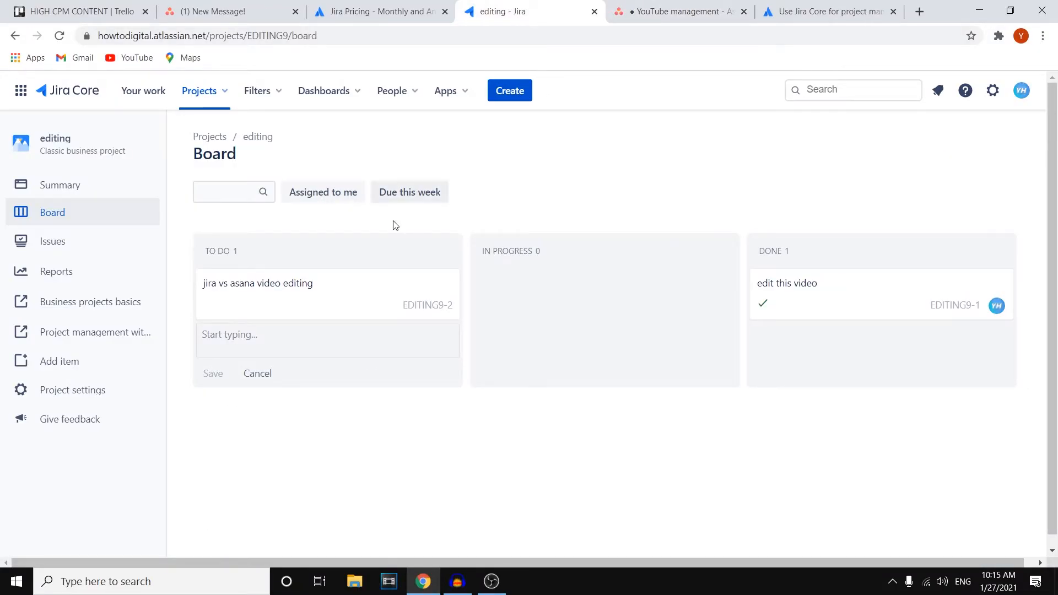
pyautogui.click(258, 373)
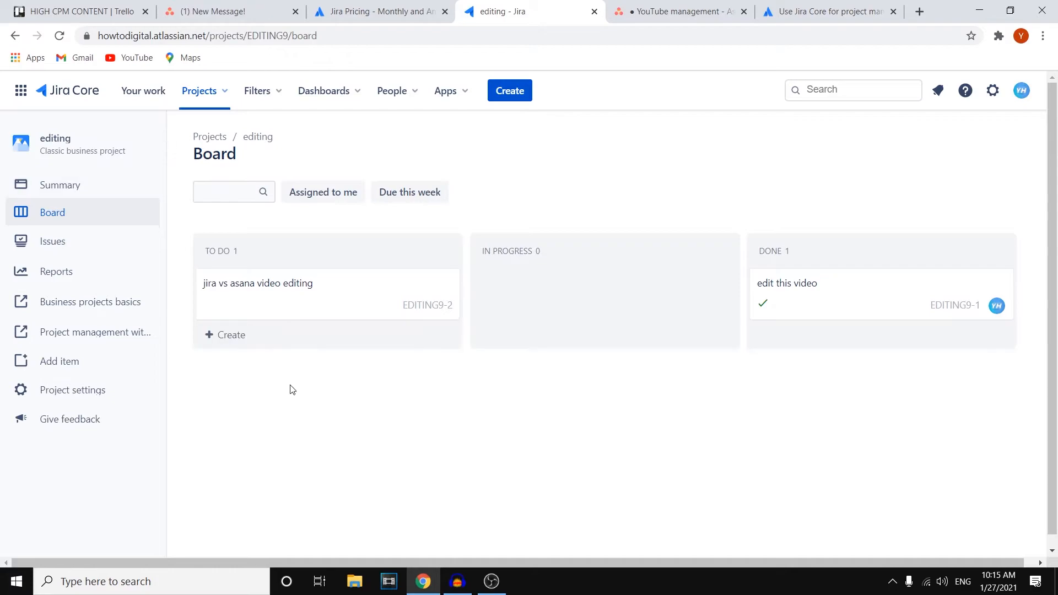
pyautogui.moveTo(321, 284)
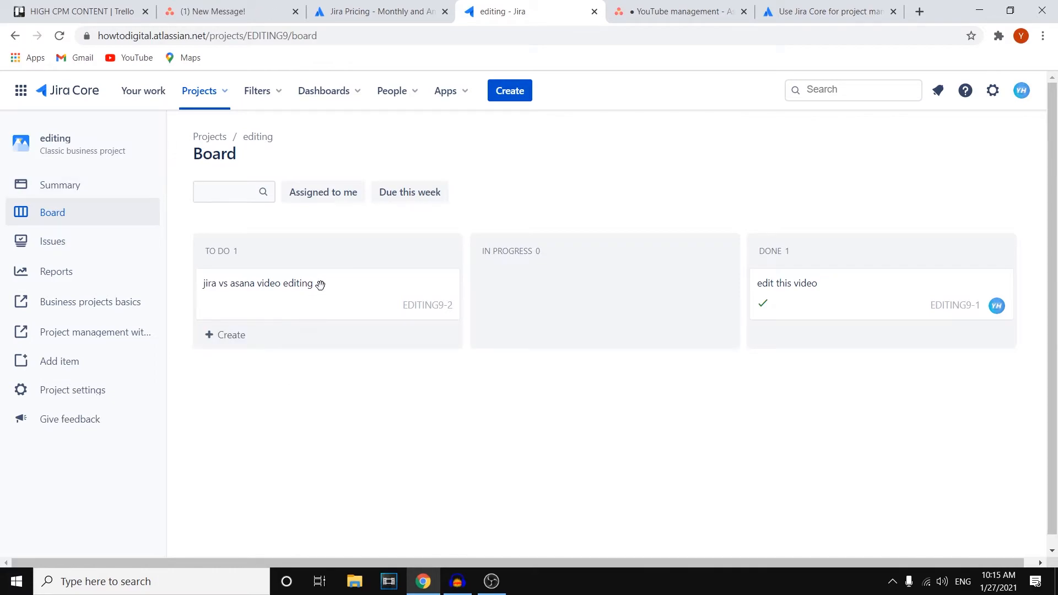
pyautogui.moveTo(264, 283); pyautogui.dragTo(603, 304)
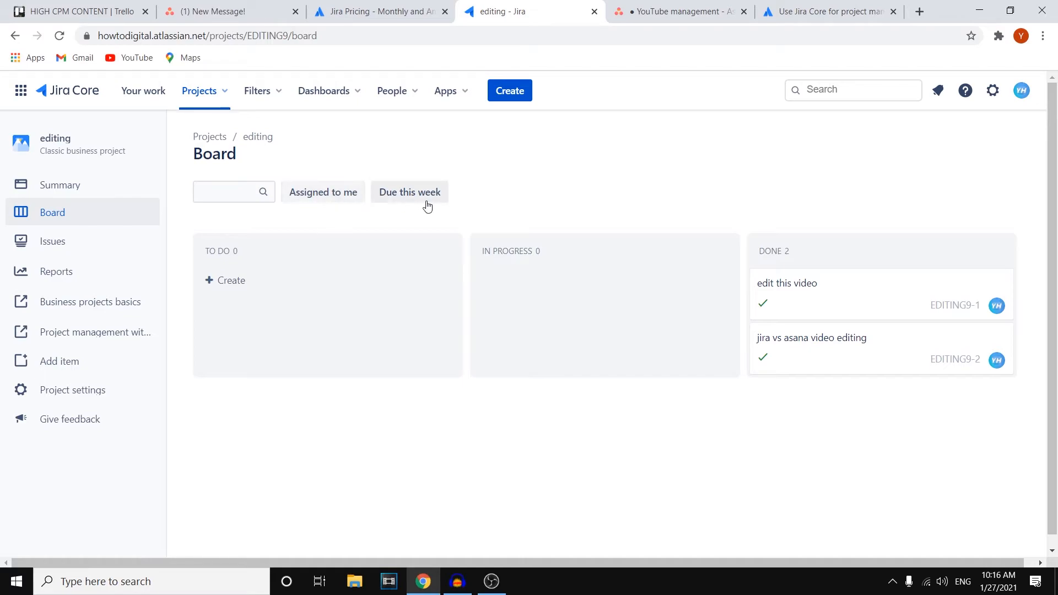
pyautogui.moveTo(408, 192)
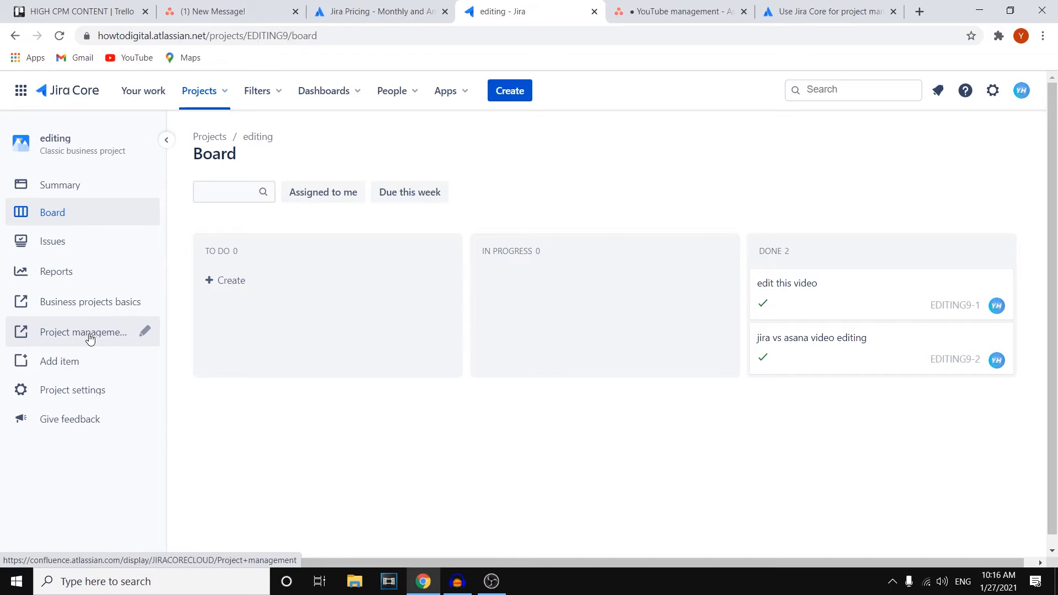
pyautogui.moveTo(67, 346)
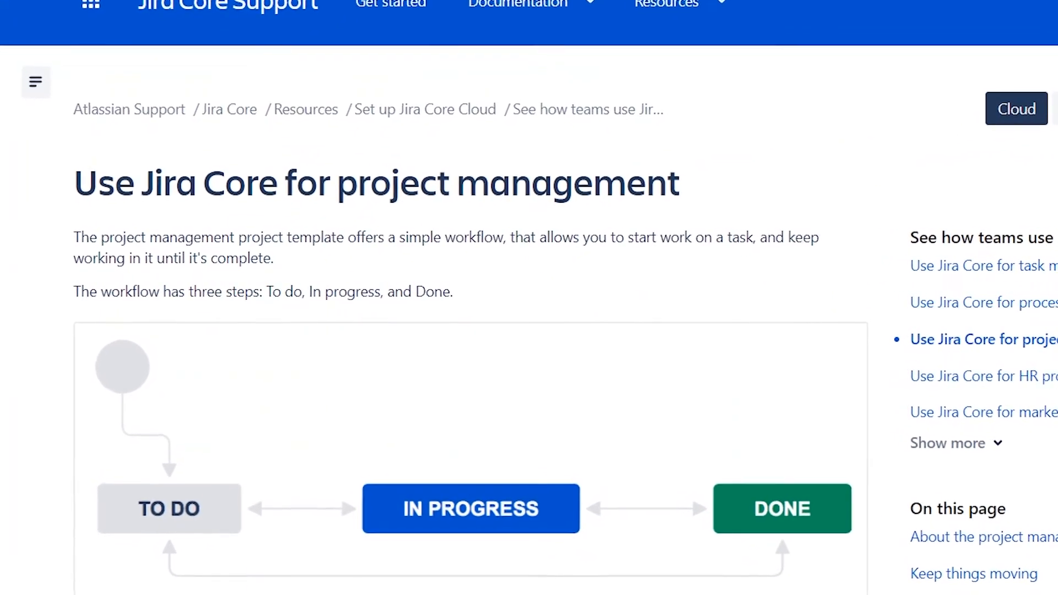
# Step: Scroll down the Jira Core support article toward the template-based topics list
pyautogui.scroll(-3)
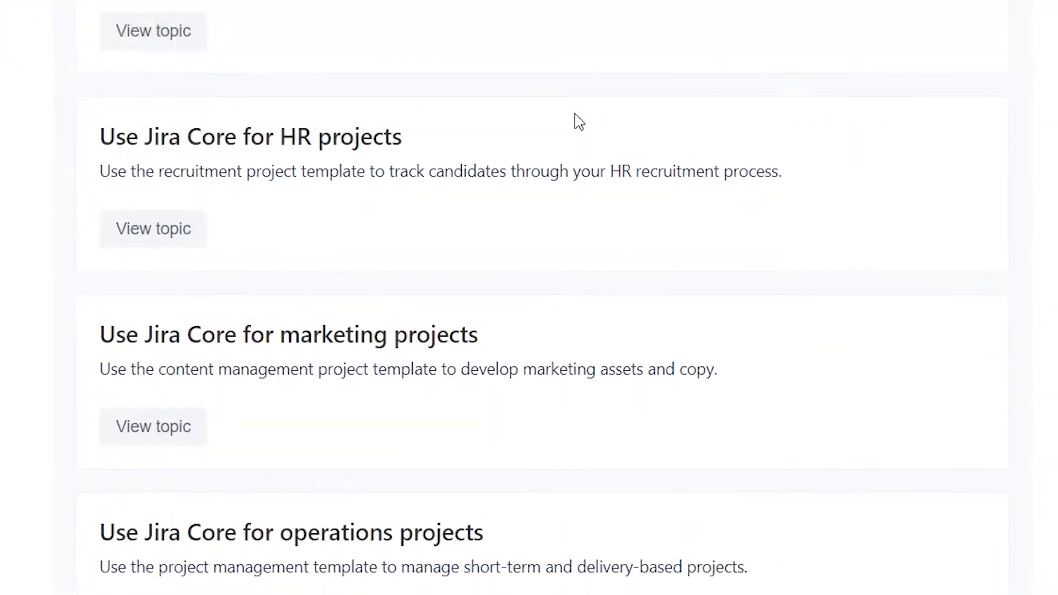
pyautogui.scroll(-3)
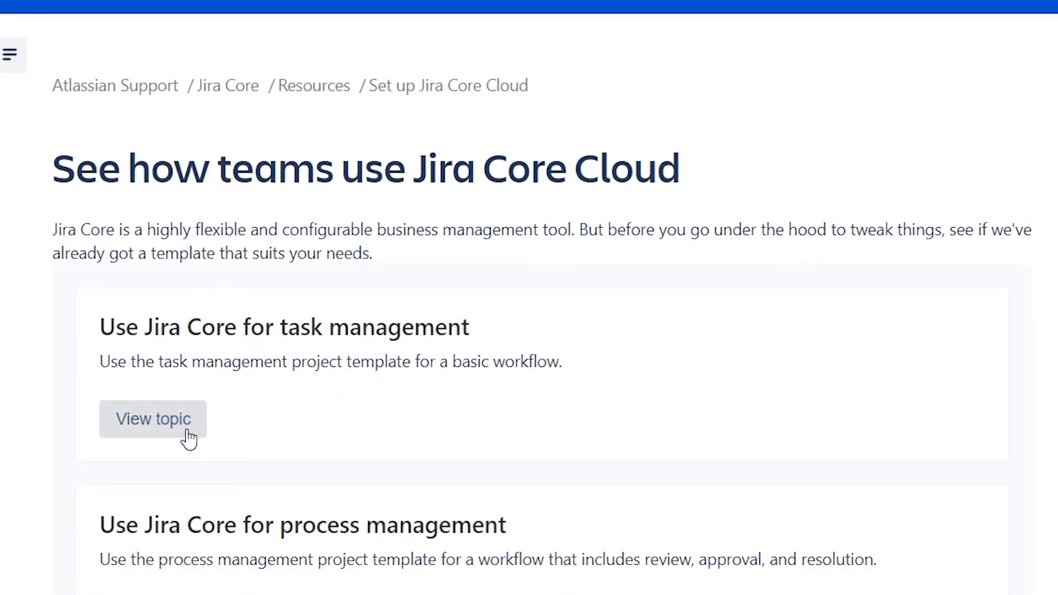
# Step: Review the task management template's two-step workflow, then the project management guide
pyautogui.click(153, 419)
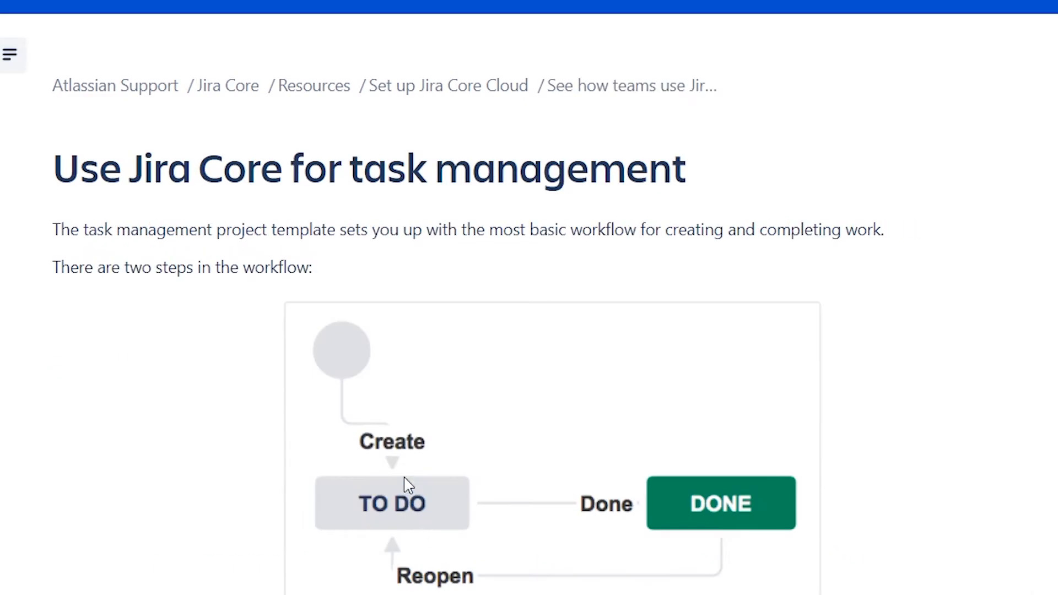
pyautogui.scroll(-3)
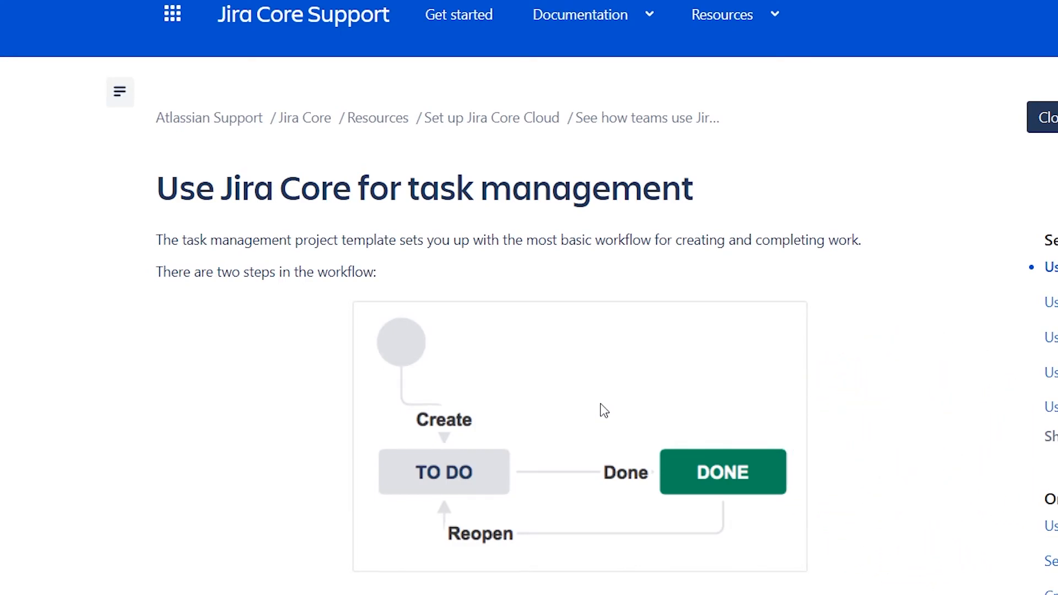
pyautogui.moveTo(682, 229)
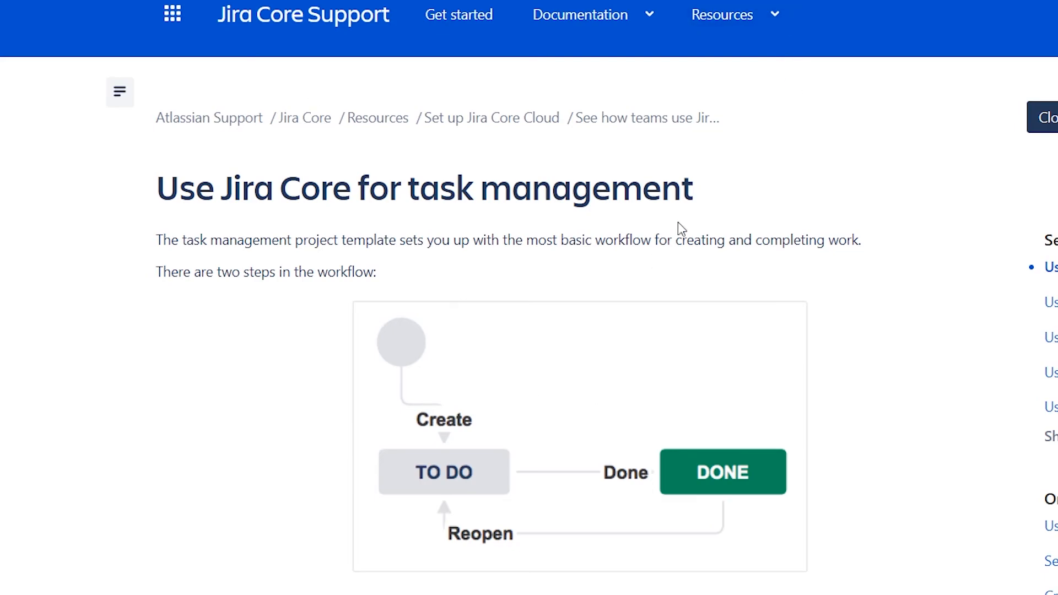
pyautogui.scroll(-3)
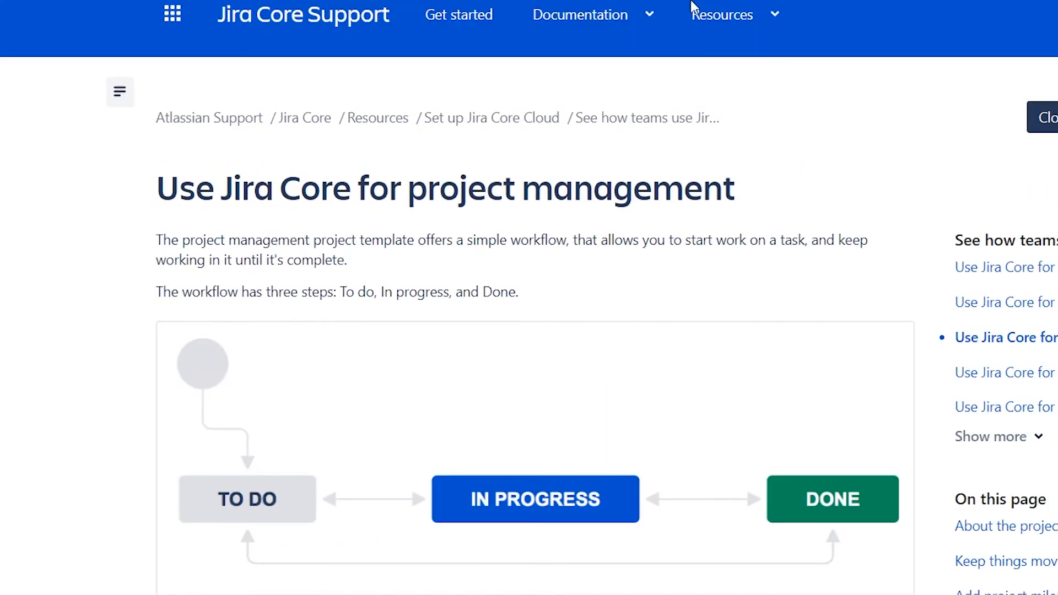
pyautogui.scroll(-3)
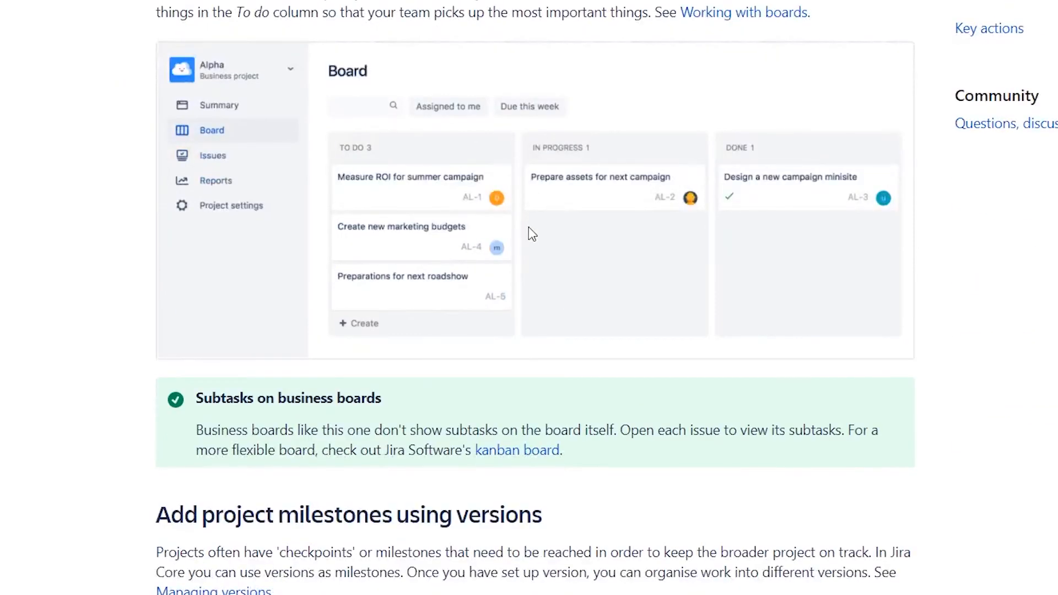
pyautogui.scroll(-3)
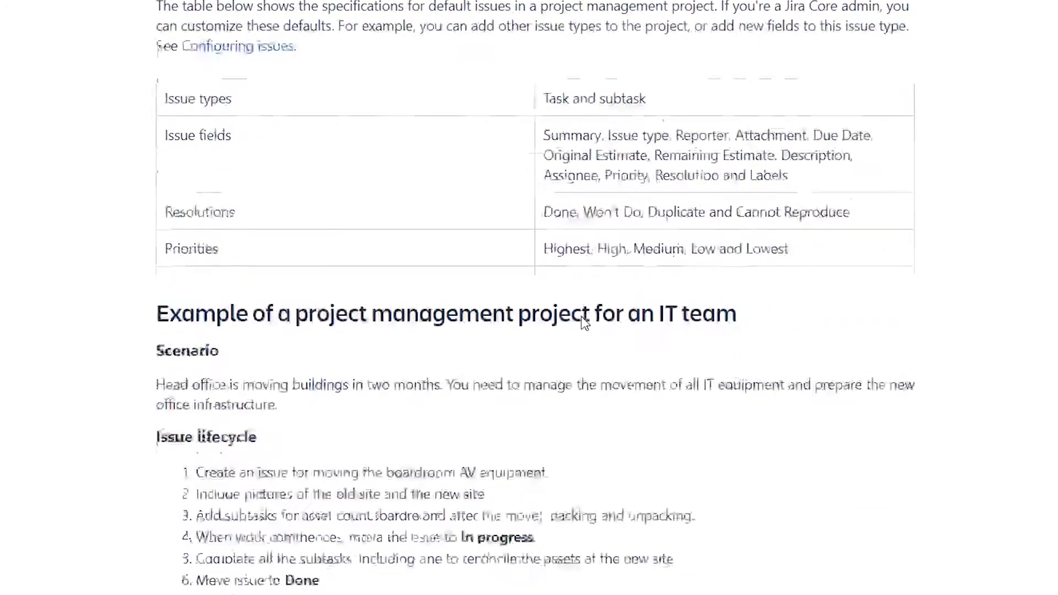
pyautogui.scroll(-3)
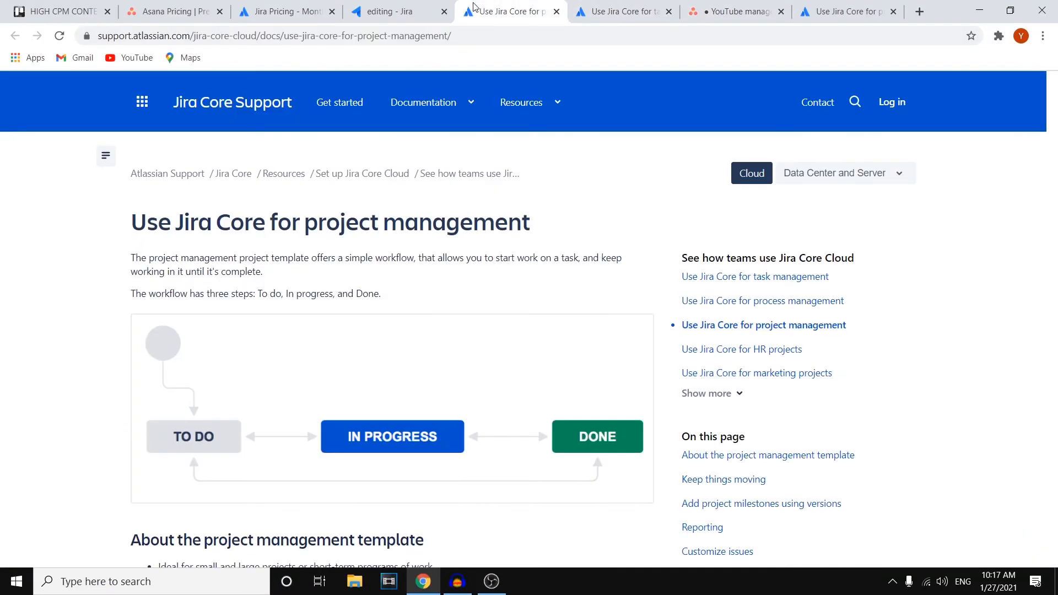
pyautogui.click(734, 11)
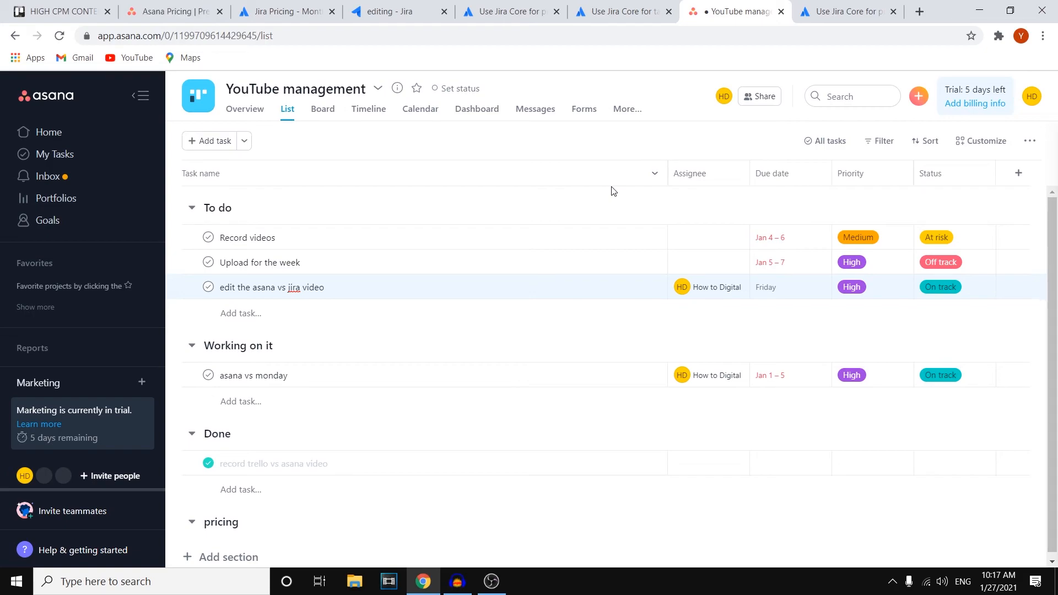
pyautogui.click(511, 11)
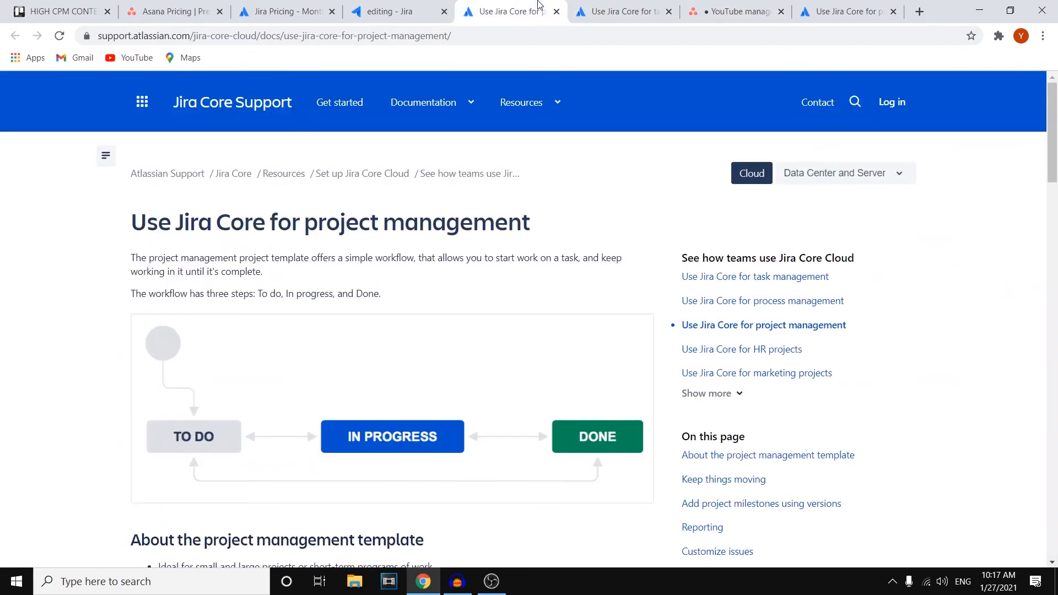